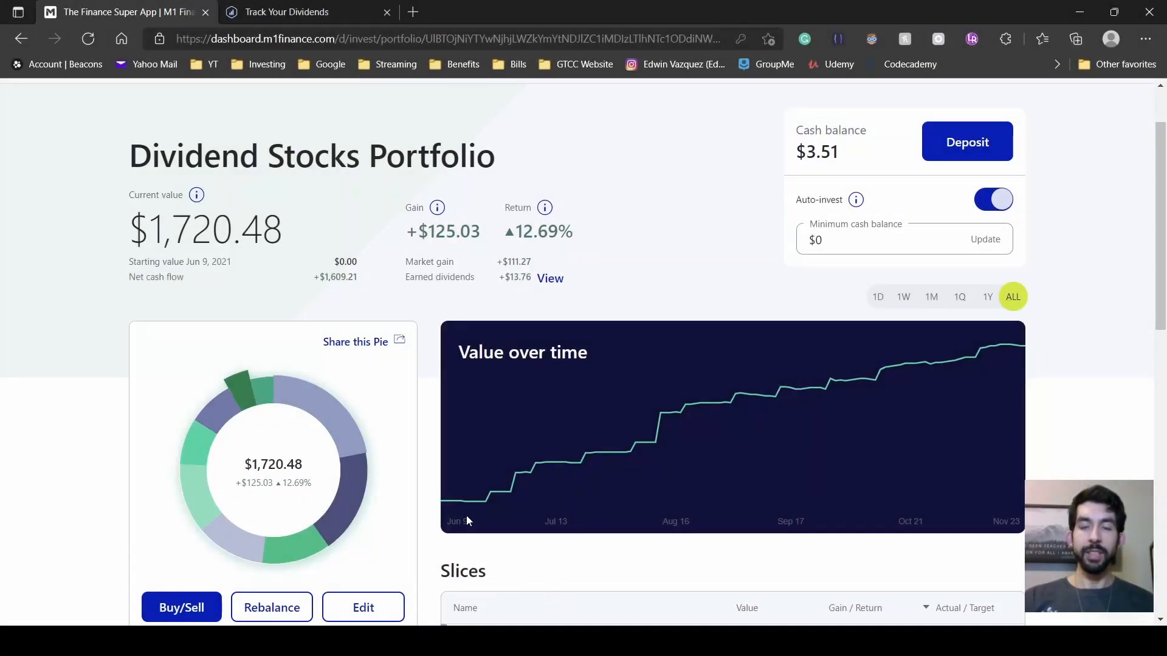
{"action": "mouse_move", "coordinate": [426, 218]}
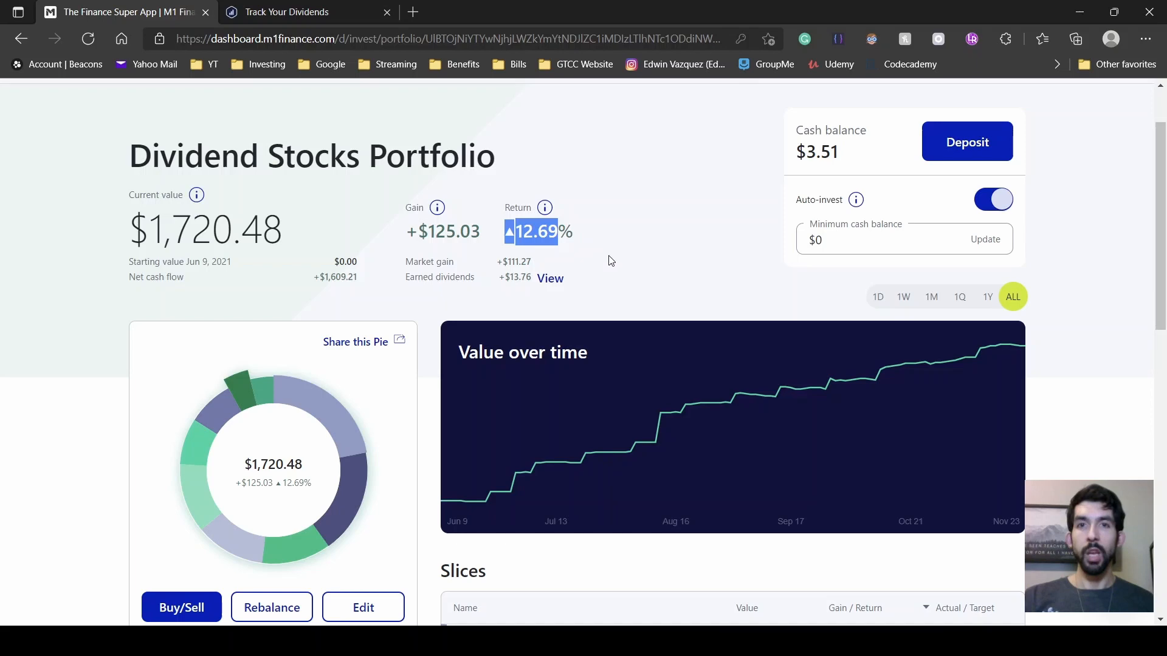
Step: Scroll through the sector slices and open Technology, worth $389.30 with 29.25% return
{"action": "scroll", "scroll_direction": "down", "scroll_amount": 3}
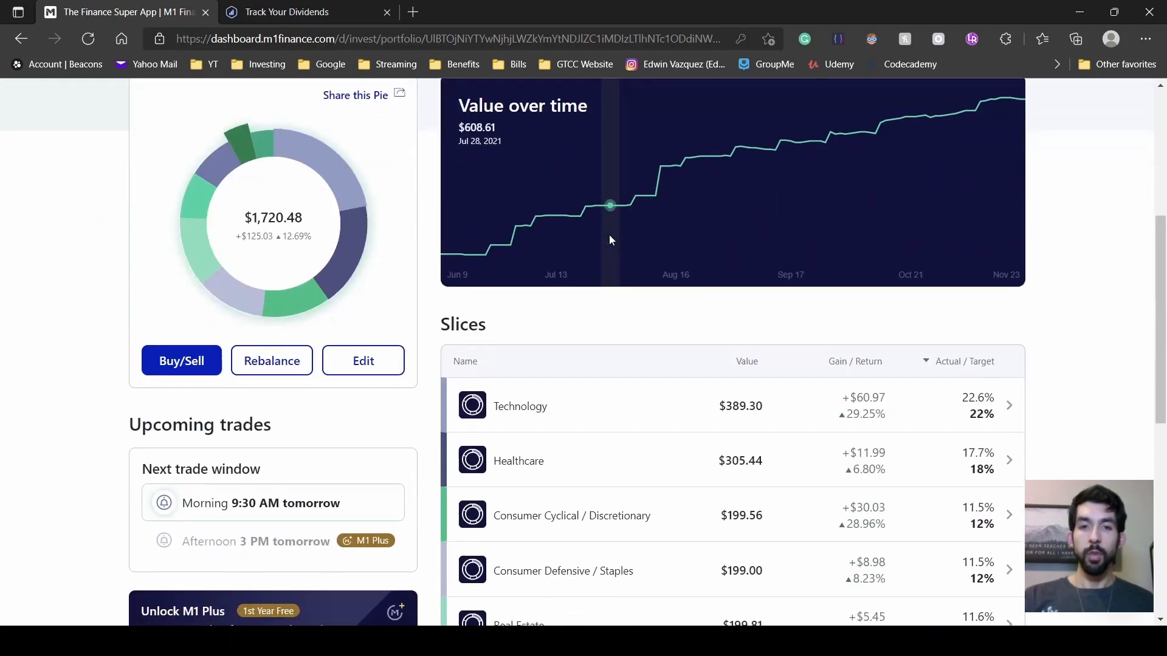
{"action": "scroll", "scroll_direction": "down", "scroll_amount": 3}
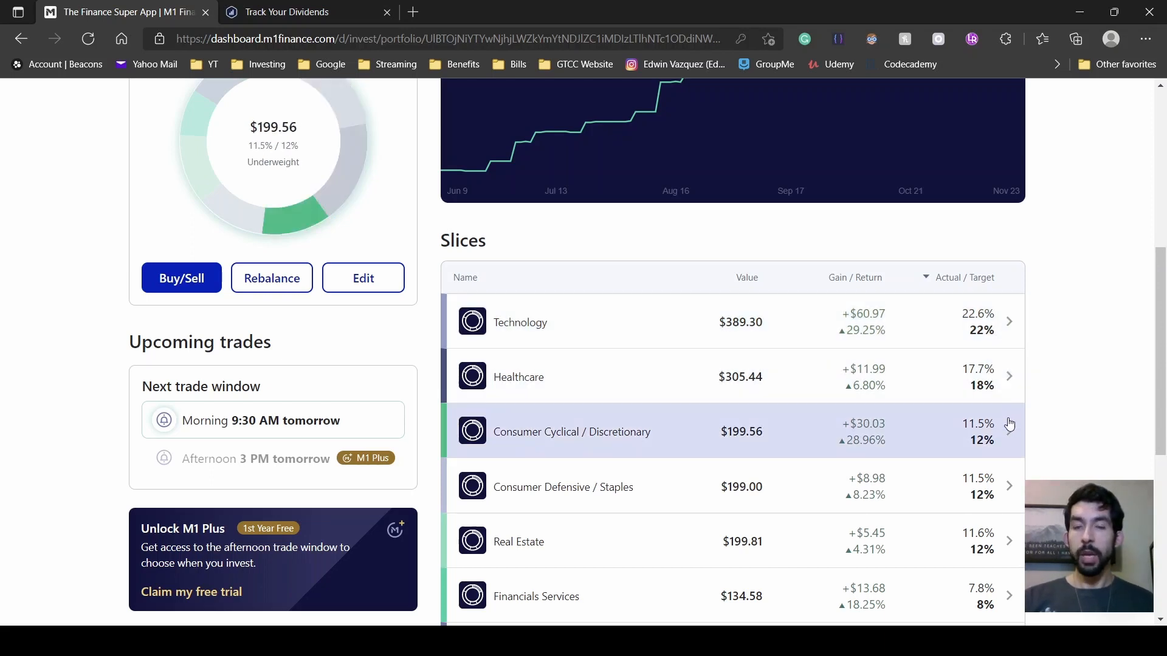
{"action": "mouse_move", "coordinate": [1008, 450]}
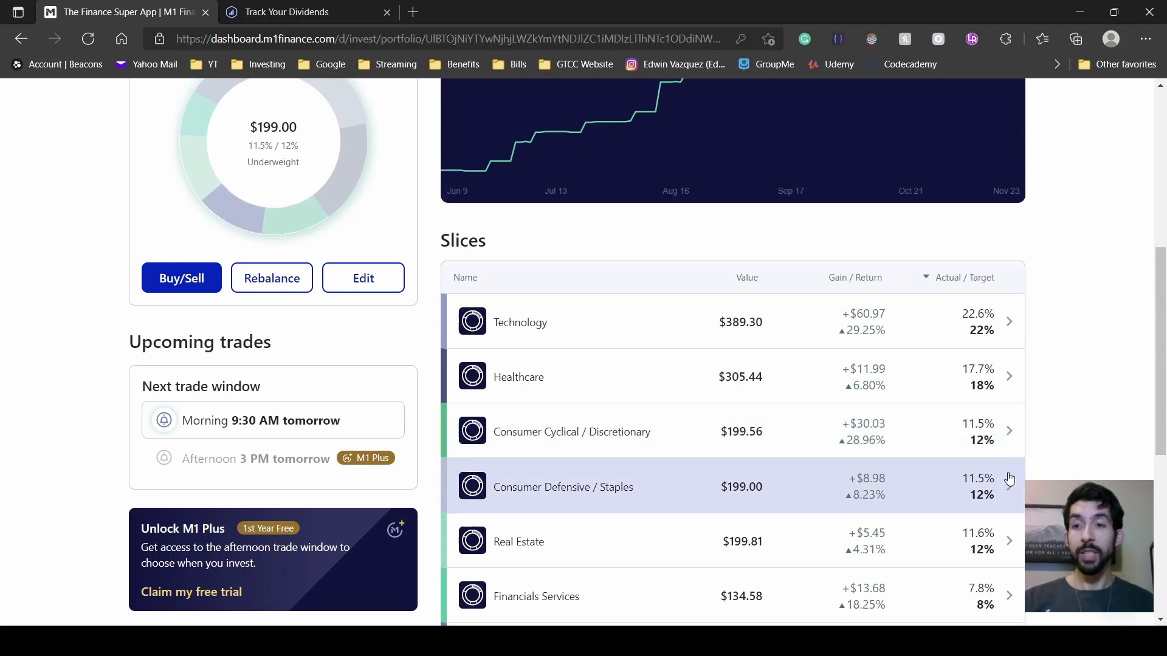
{"action": "scroll", "scroll_direction": "down", "scroll_amount": 3}
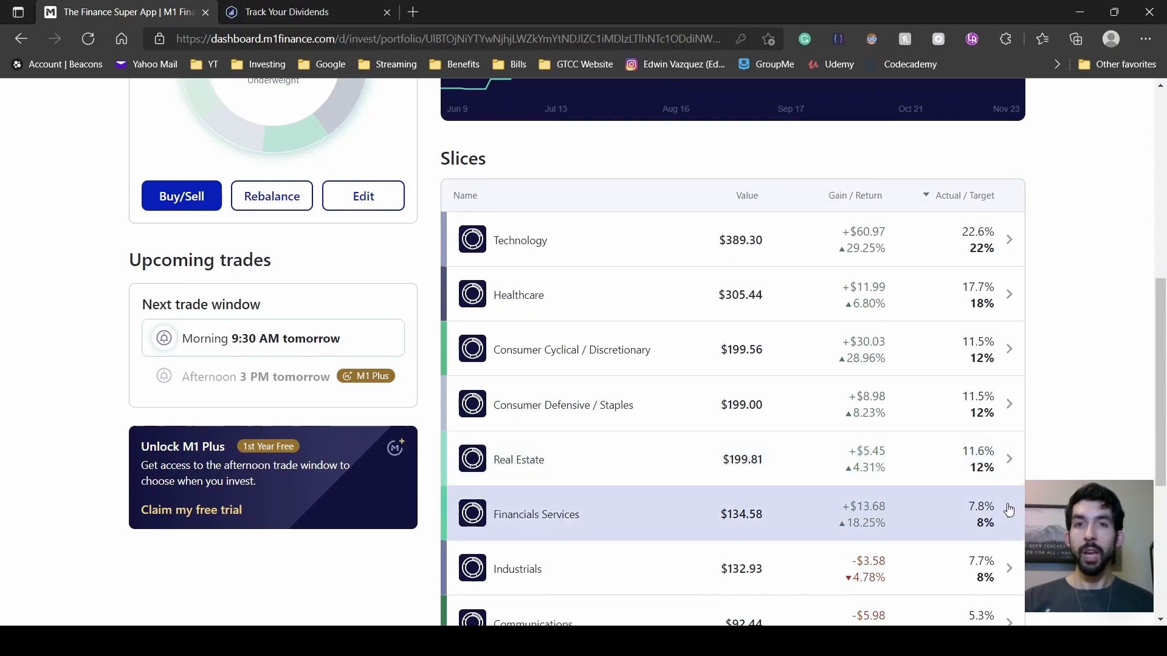
{"action": "scroll", "scroll_direction": "down", "scroll_amount": 3}
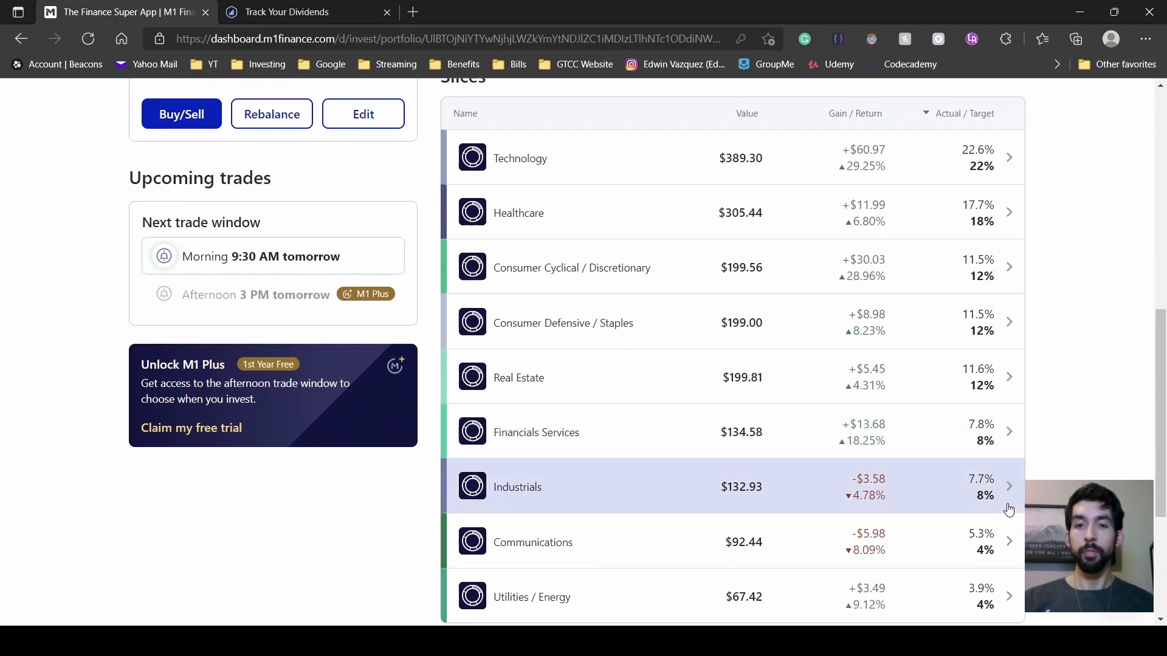
{"action": "scroll", "scroll_direction": "down", "scroll_amount": 3}
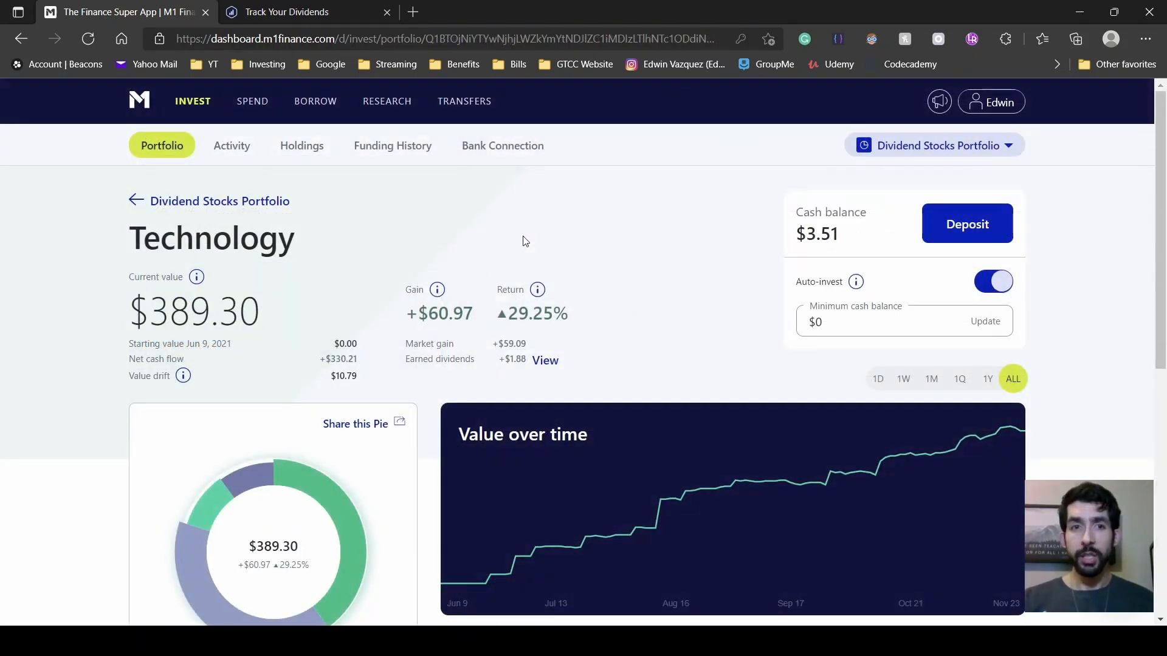
Step: Browse Healthcare and Consumer, ending on Real Estate's AGNC, STAG and Realty Income holdings
{"action": "scroll", "scroll_direction": "down", "scroll_amount": 3}
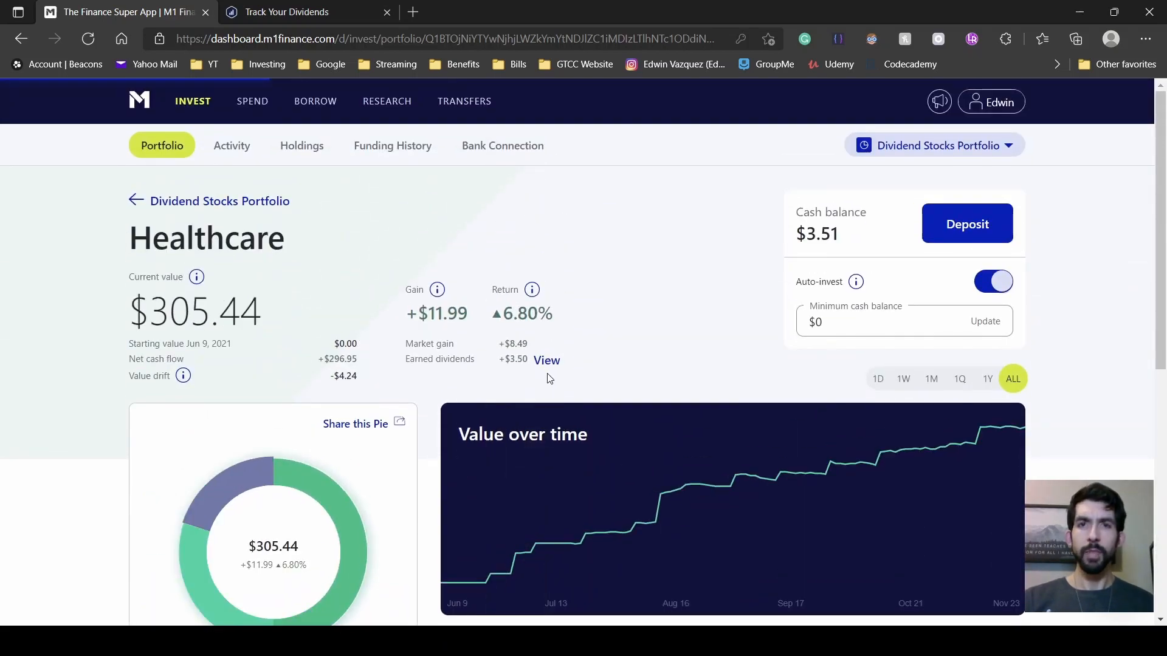
{"action": "scroll", "scroll_direction": "down", "scroll_amount": 3}
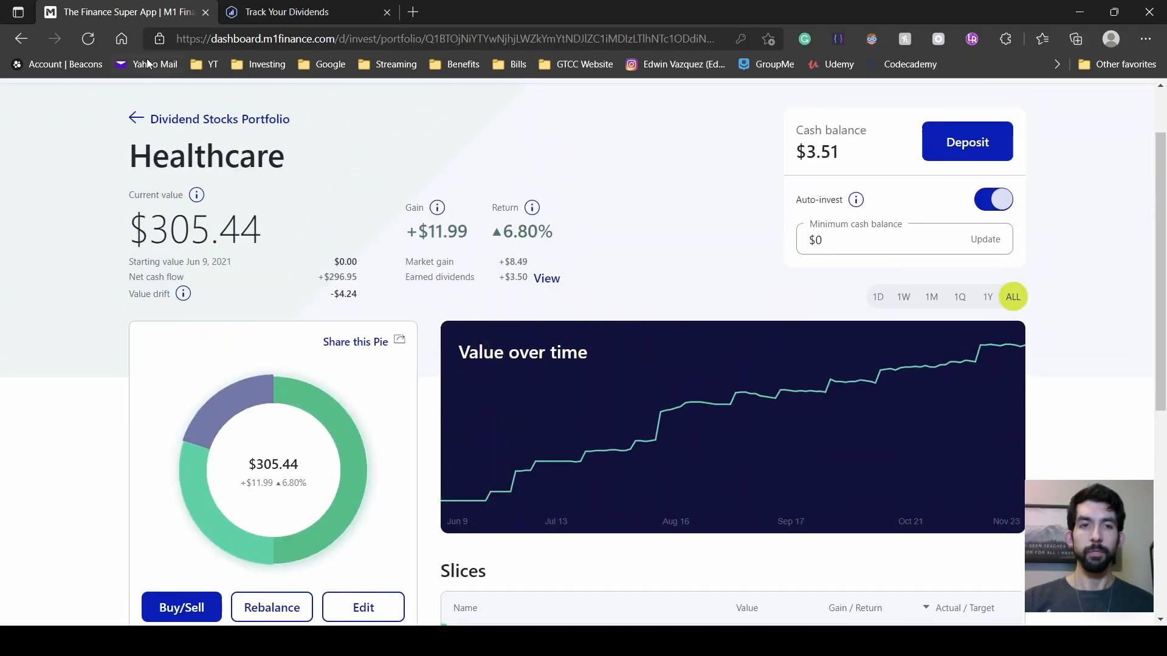
{"action": "scroll", "scroll_direction": "down", "scroll_amount": 3}
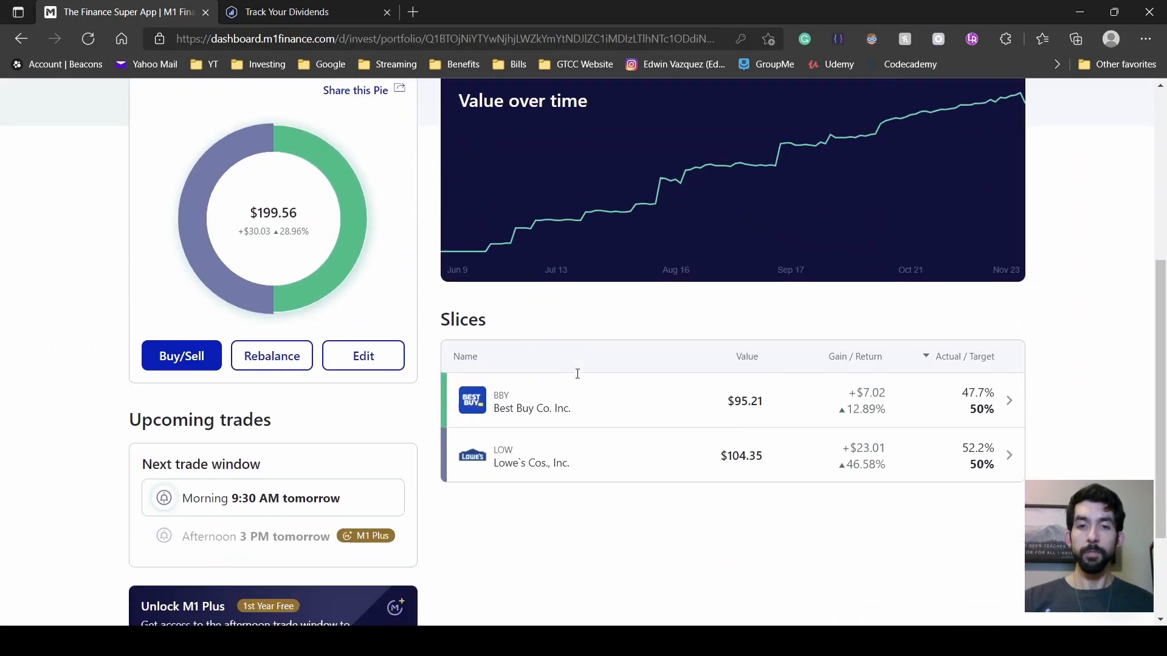
{"action": "scroll", "scroll_direction": "down", "scroll_amount": 3}
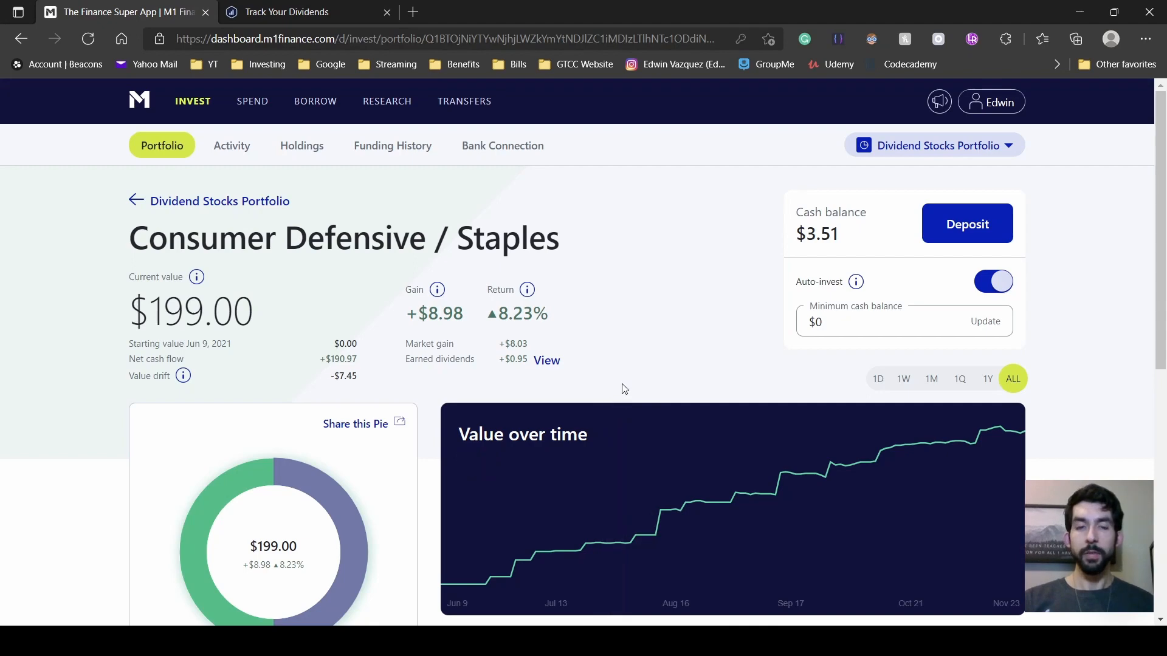
{"action": "scroll", "scroll_direction": "down", "scroll_amount": 3}
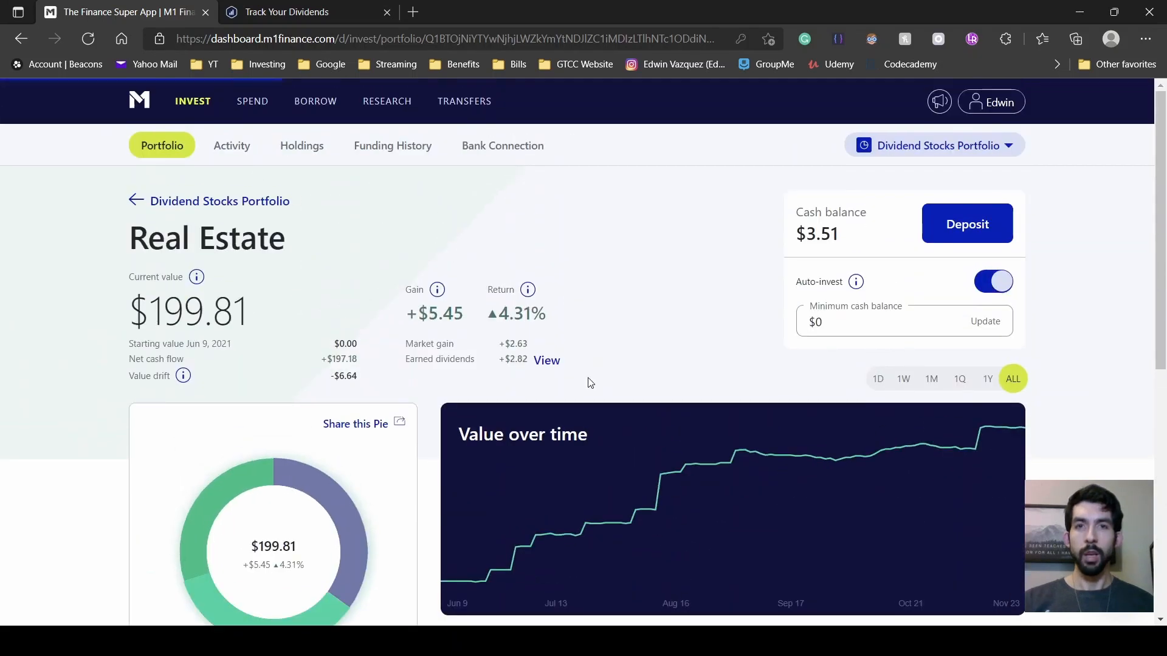
{"action": "scroll", "scroll_direction": "down", "scroll_amount": 3}
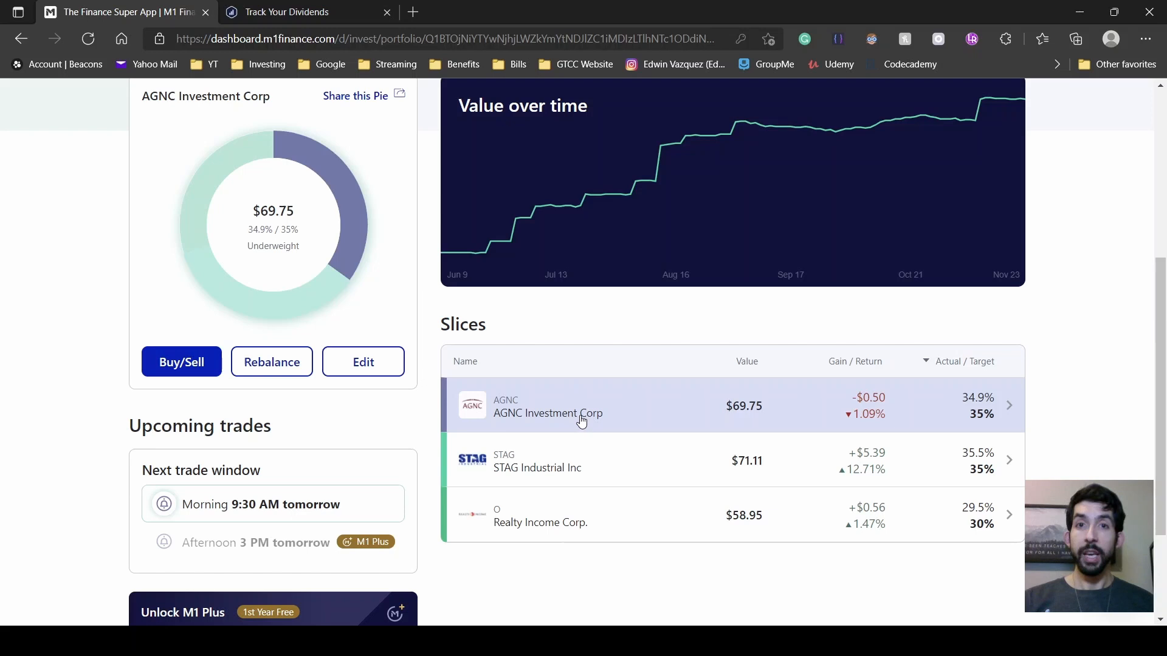
Step: Return to the portfolio to view Financials, Industrials, then the Utilities / Energy slice
{"action": "left_click", "coordinate": [538, 461]}
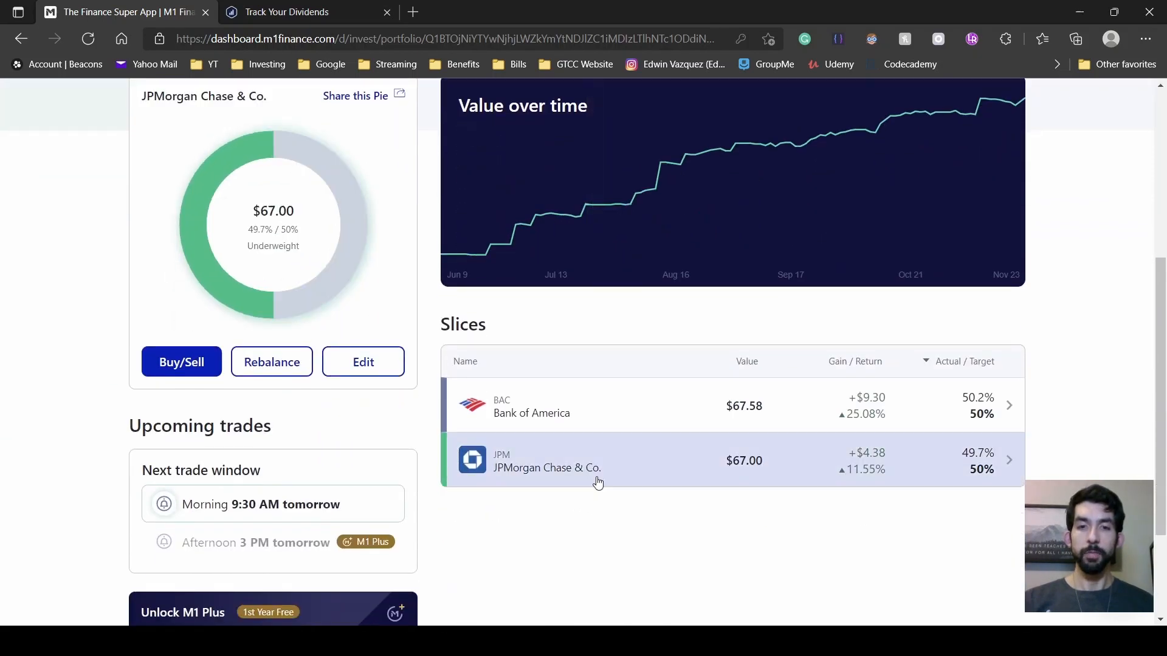
{"action": "mouse_move", "coordinate": [584, 479]}
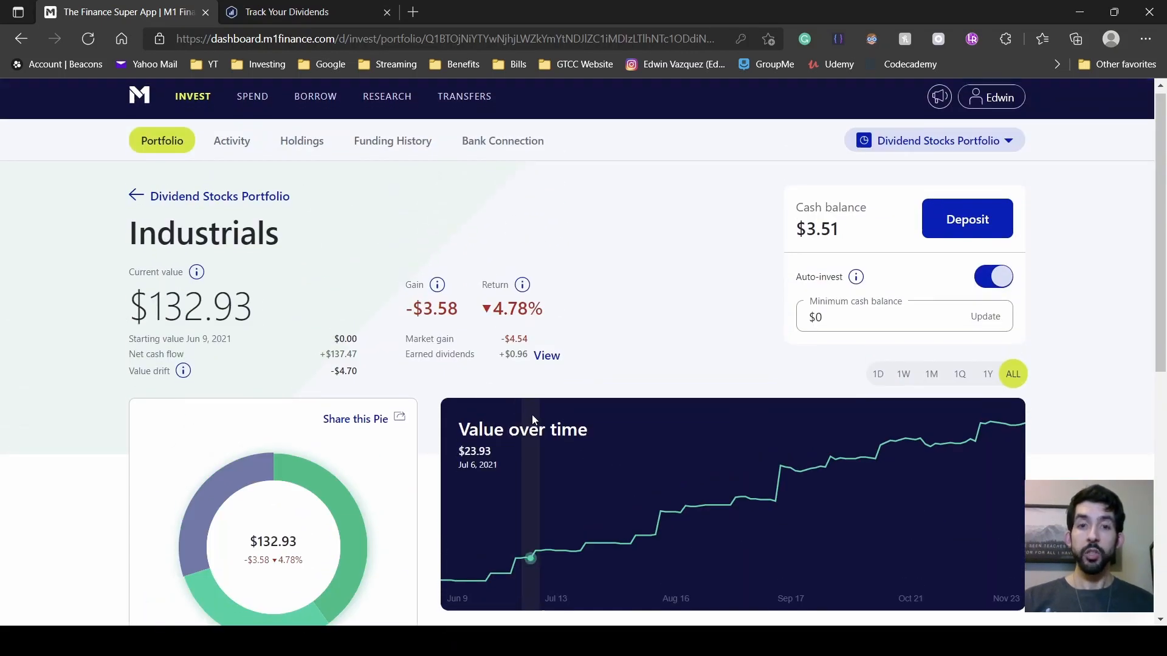
{"action": "scroll", "scroll_direction": "down", "scroll_amount": 3}
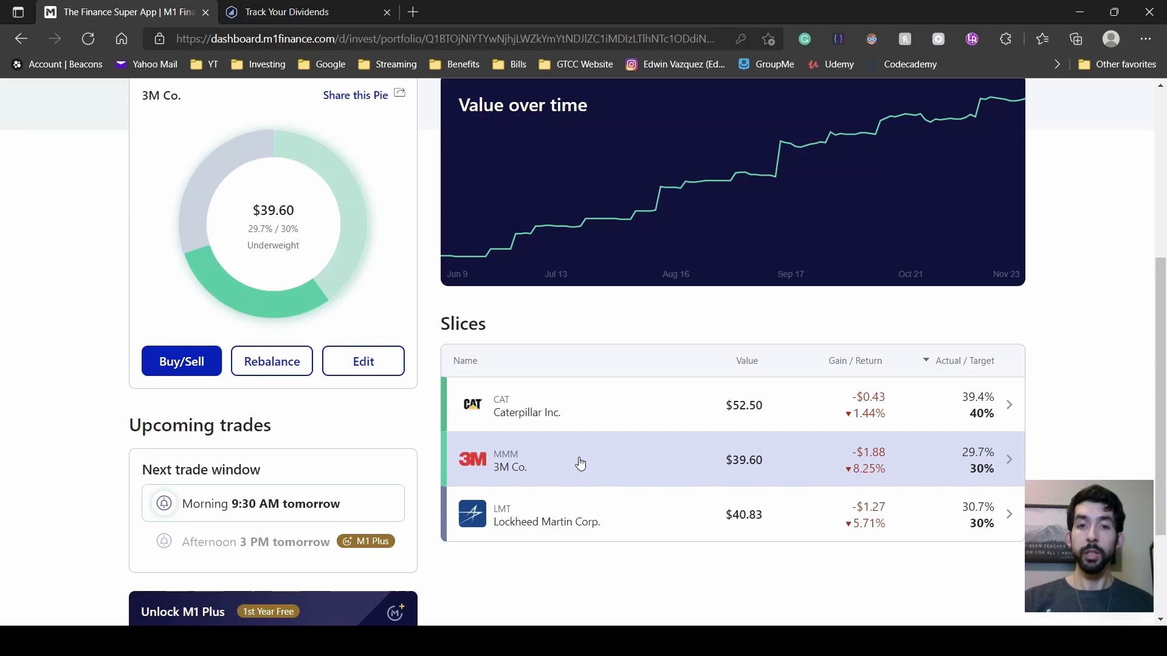
{"action": "left_click", "coordinate": [581, 514]}
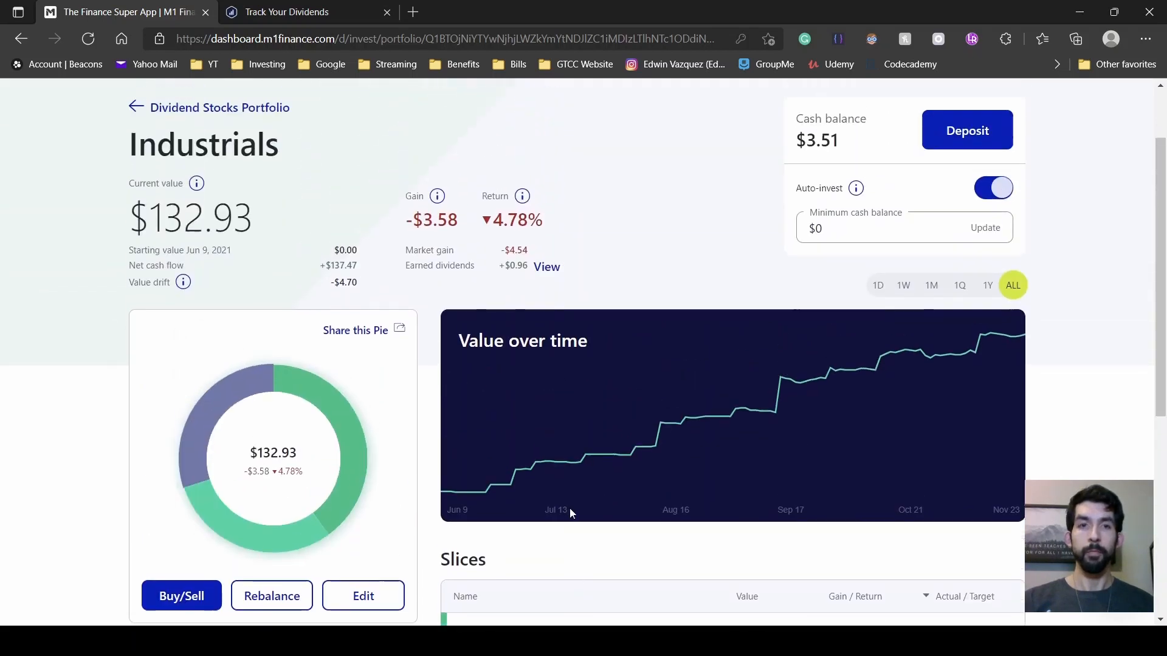
{"action": "scroll", "scroll_direction": "down", "scroll_amount": 3}
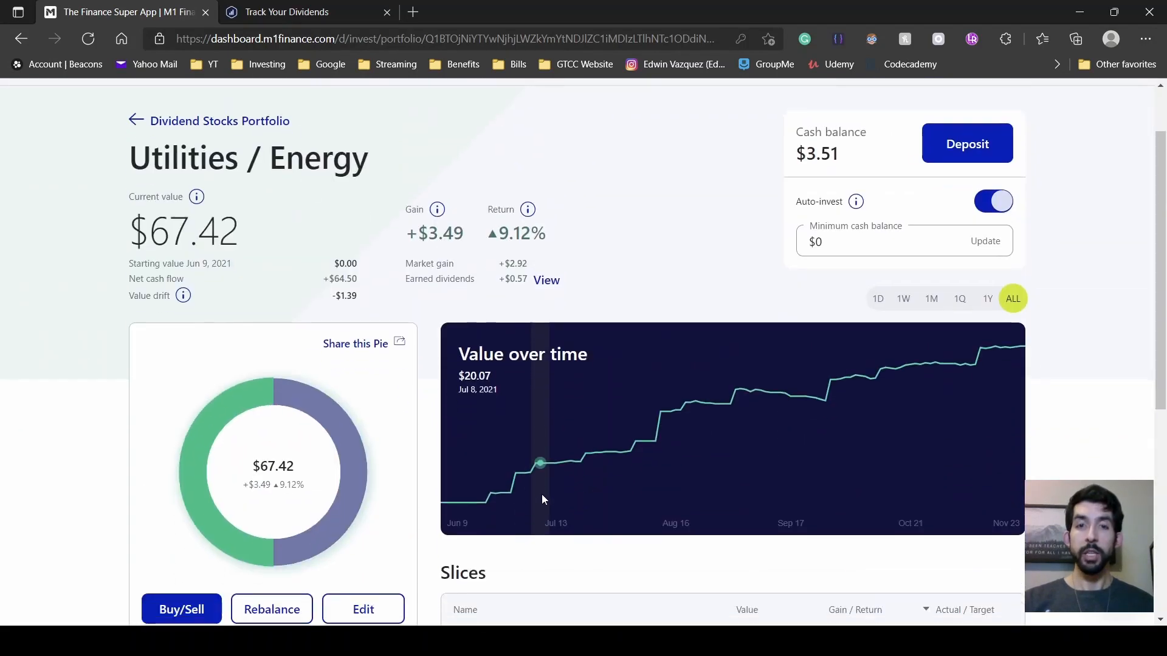
{"action": "scroll", "scroll_direction": "down", "scroll_amount": 3}
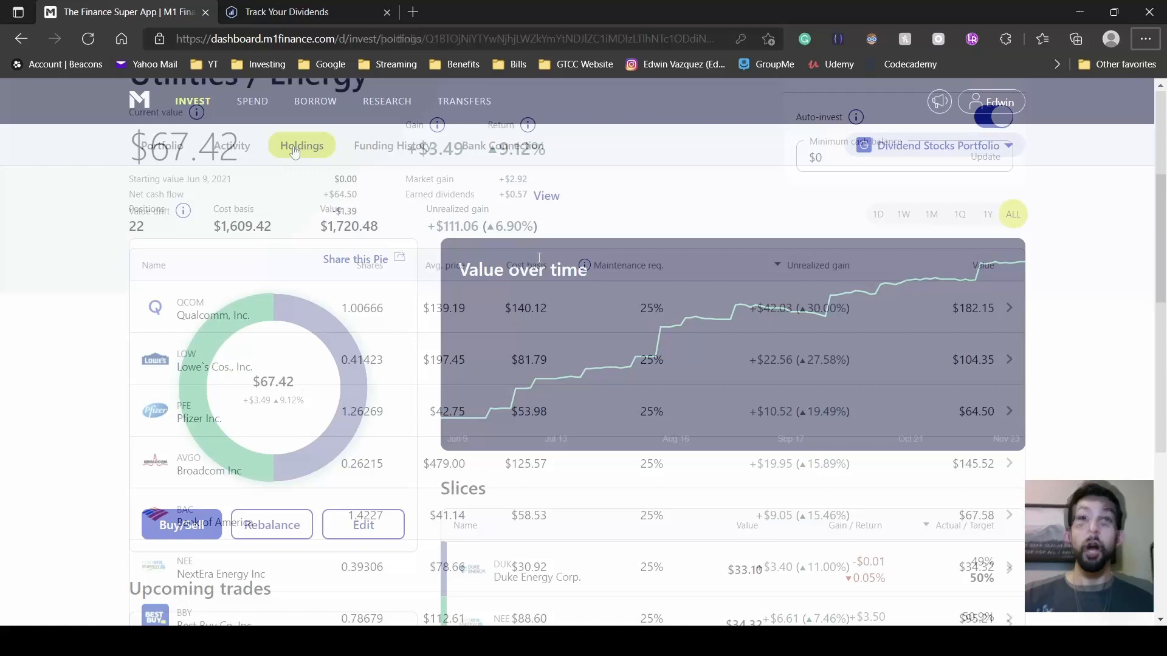
{"action": "left_click", "coordinate": [302, 145]}
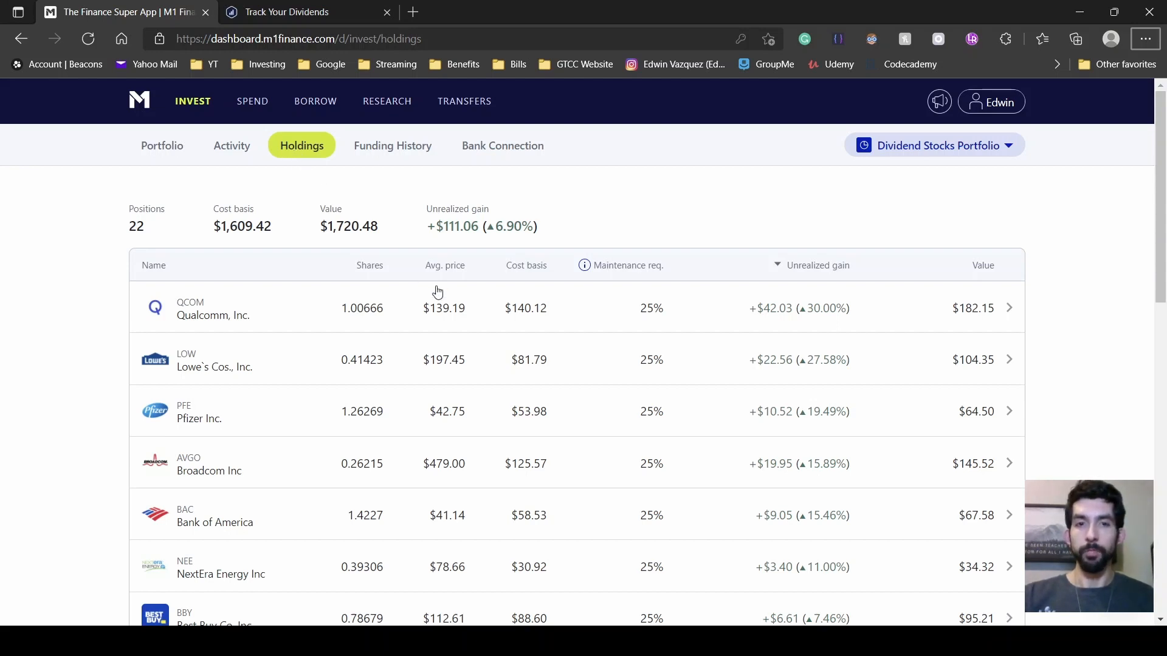
{"action": "mouse_move", "coordinate": [901, 313]}
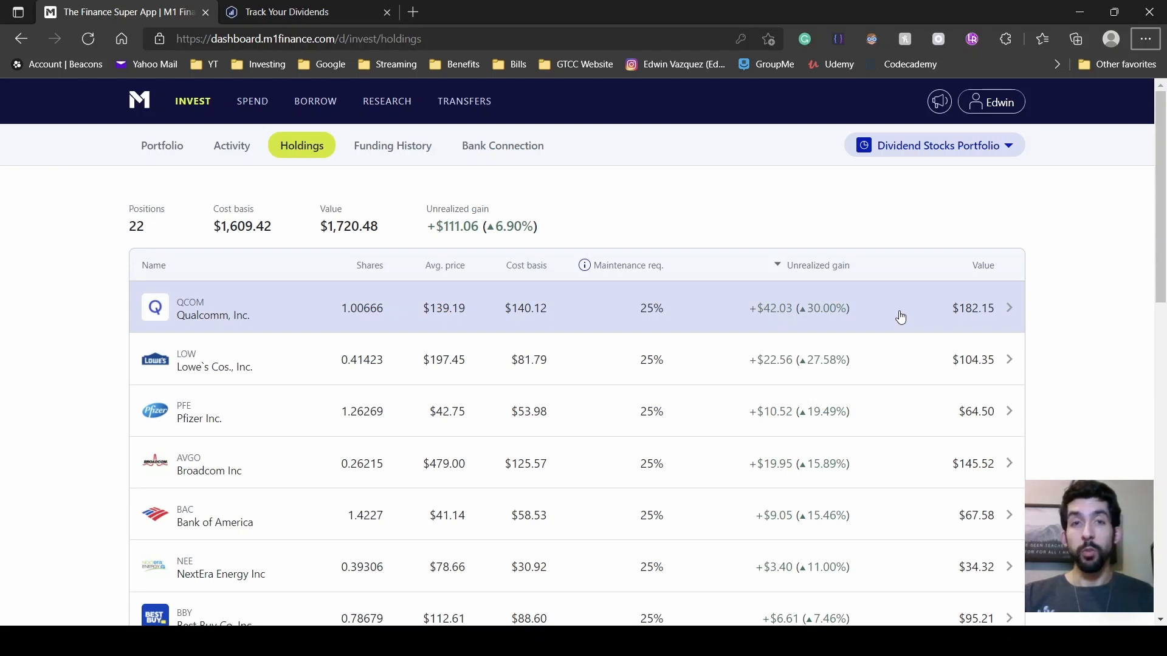
{"action": "mouse_move", "coordinate": [896, 359]}
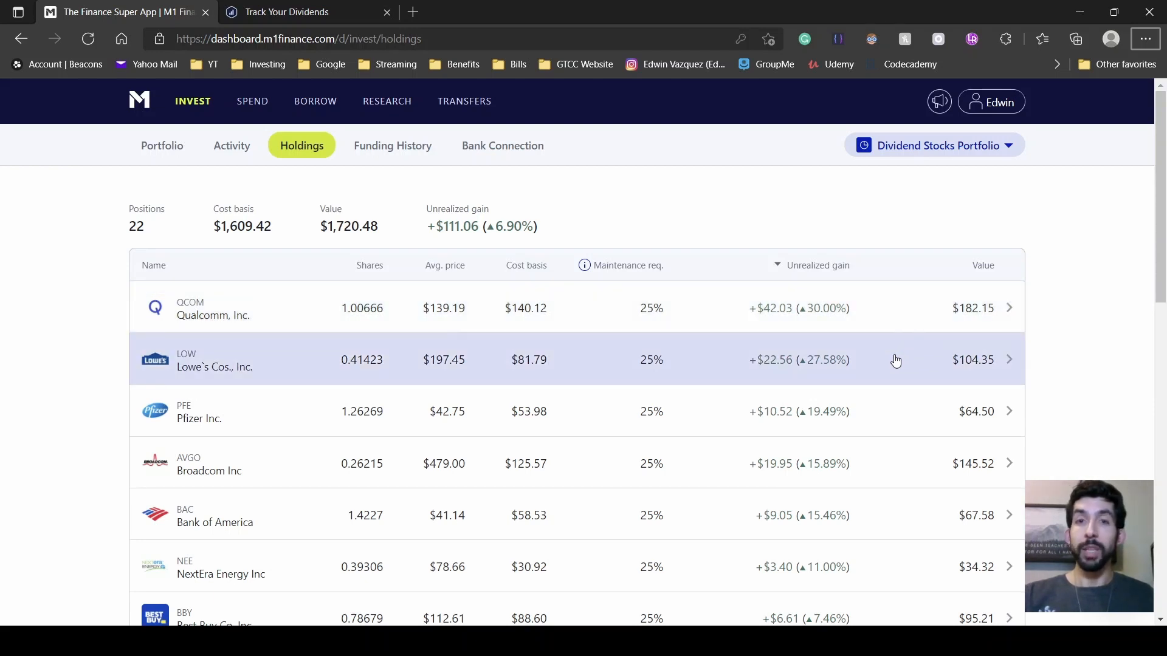
{"action": "mouse_move", "coordinate": [892, 411]}
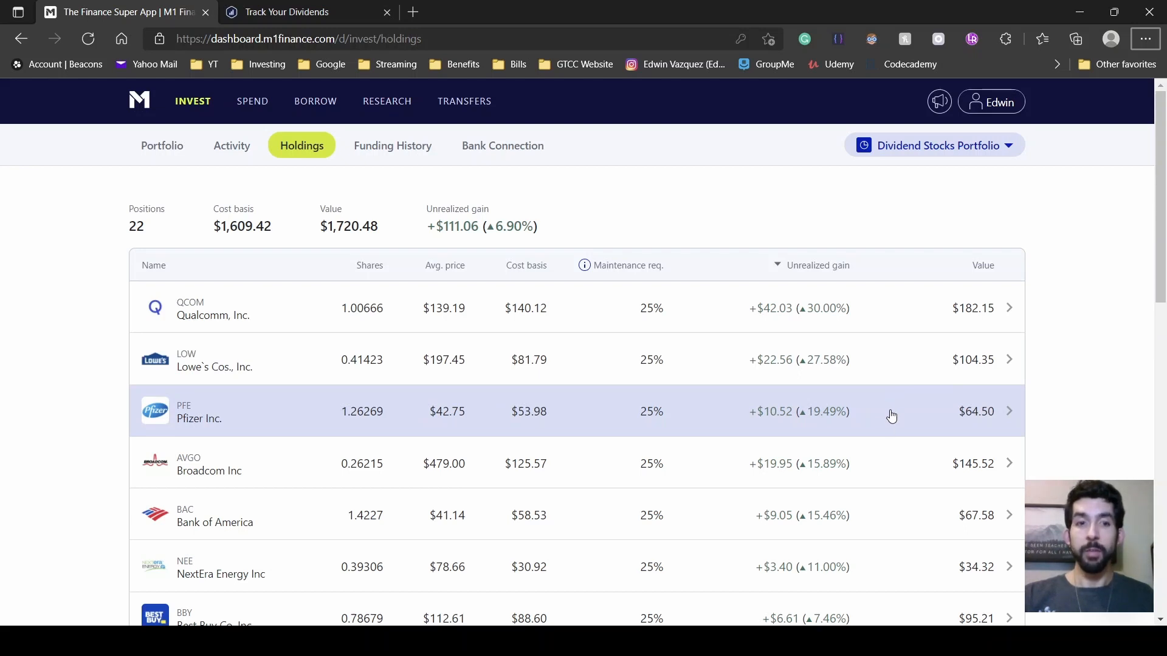
{"action": "mouse_move", "coordinate": [888, 452]}
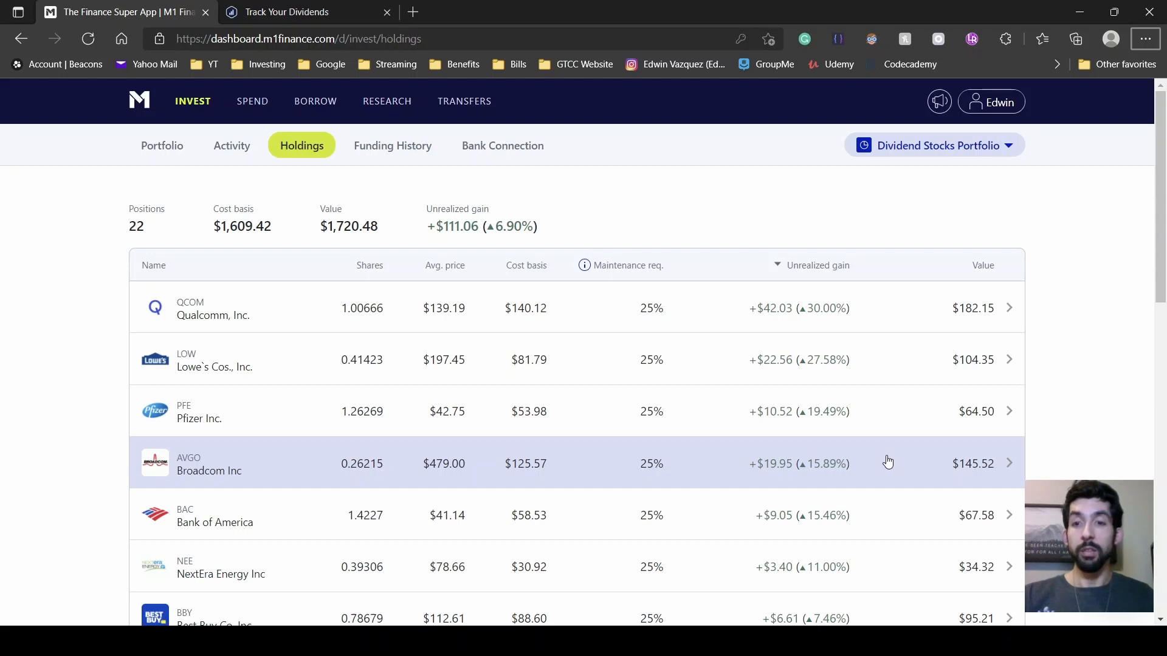
{"action": "mouse_move", "coordinate": [883, 515]}
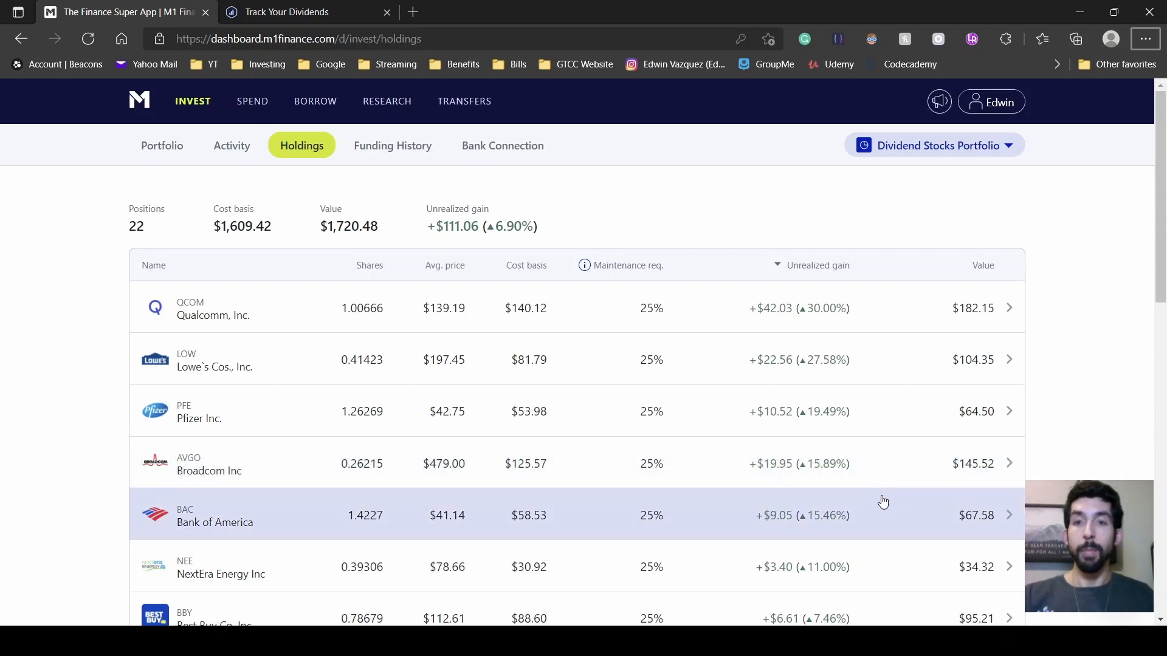
{"action": "mouse_move", "coordinate": [865, 470]}
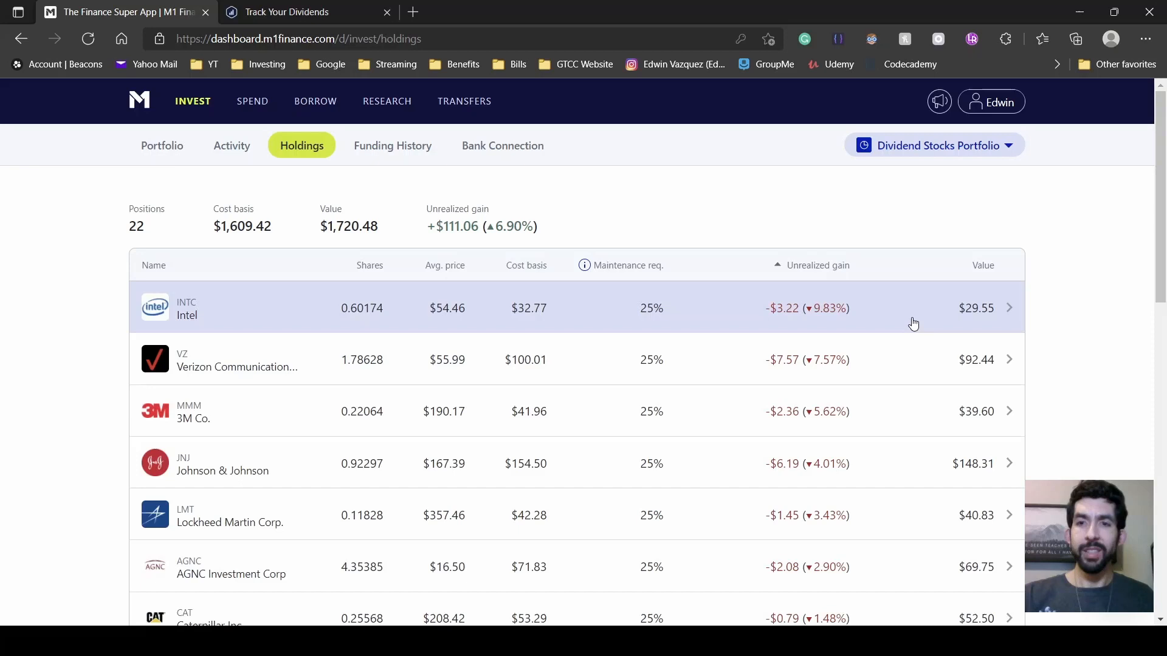
{"action": "mouse_move", "coordinate": [892, 359]}
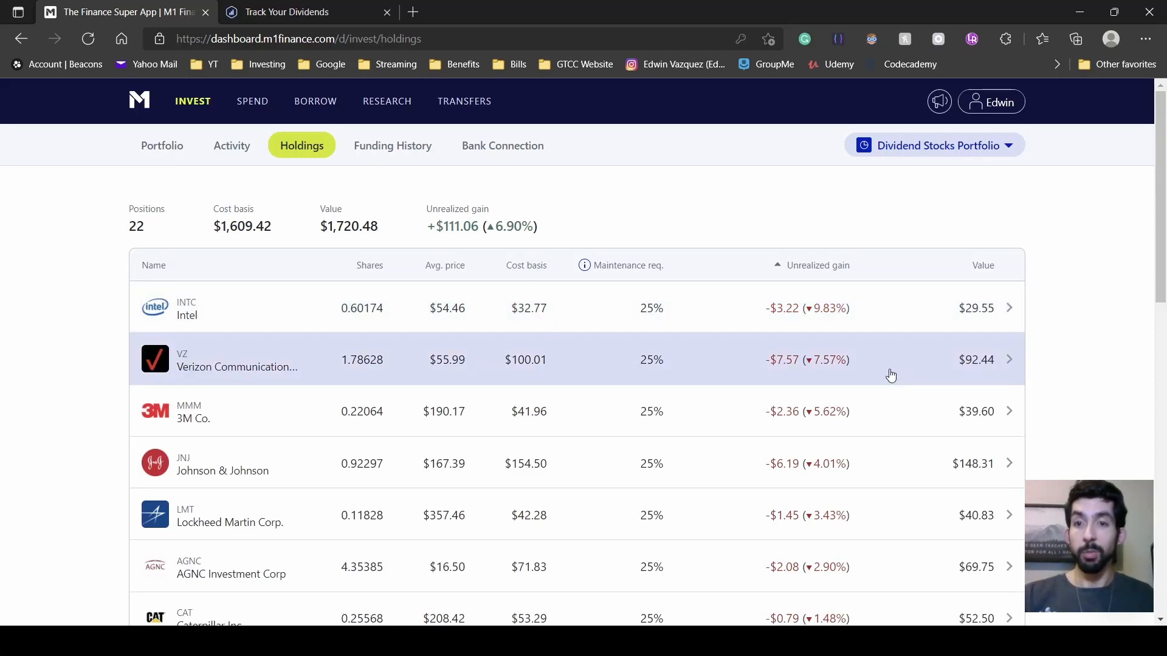
{"action": "mouse_move", "coordinate": [881, 411]}
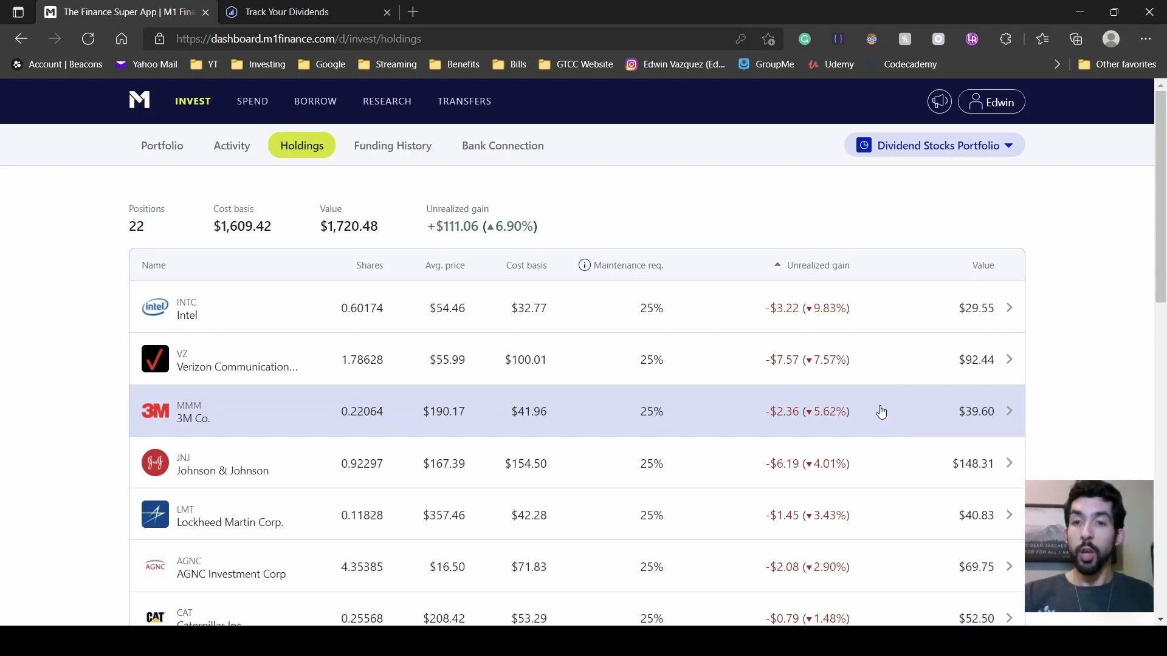
{"action": "mouse_move", "coordinate": [879, 445]}
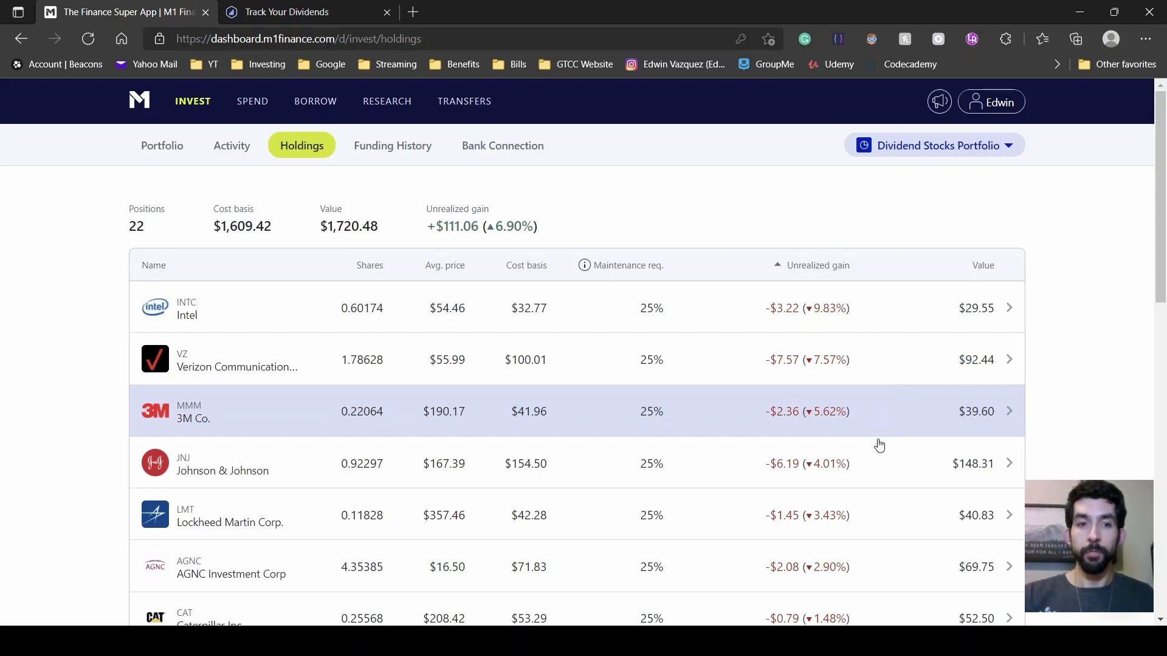
{"action": "mouse_move", "coordinate": [875, 459]}
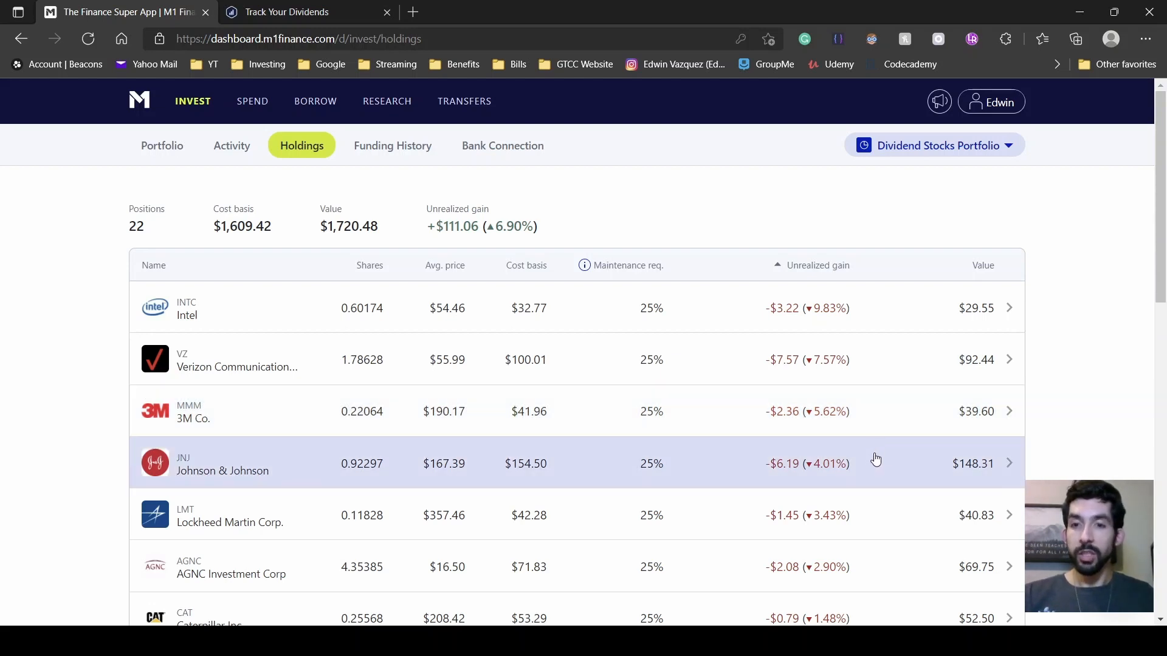
{"action": "mouse_move", "coordinate": [871, 515]}
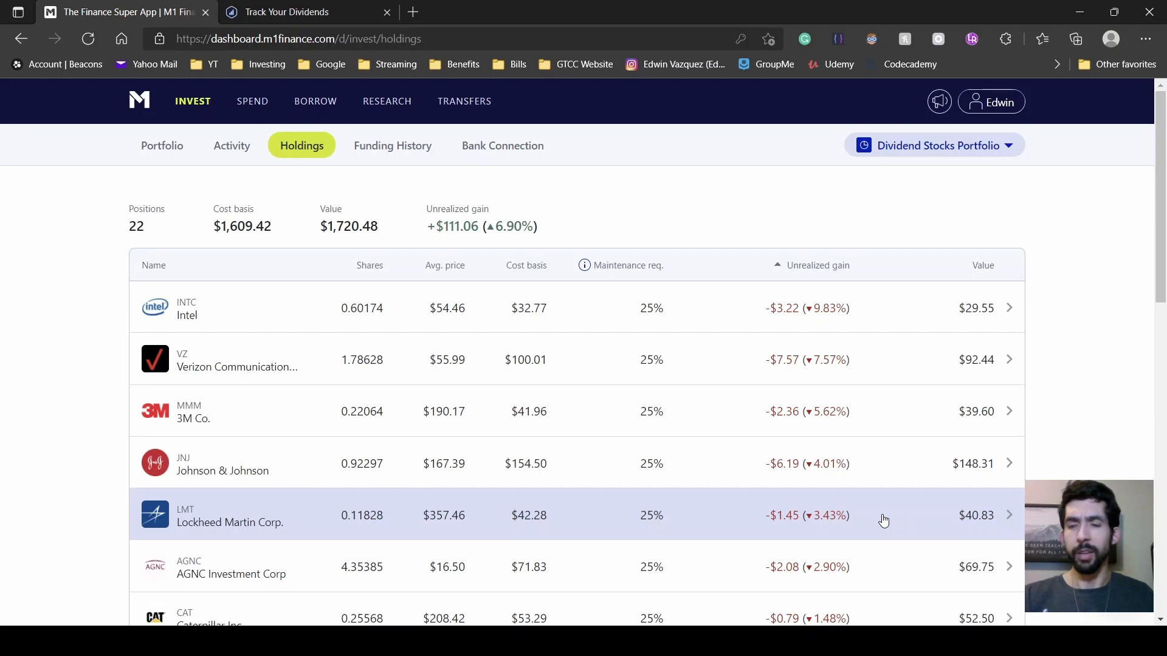
{"action": "mouse_move", "coordinate": [736, 365]}
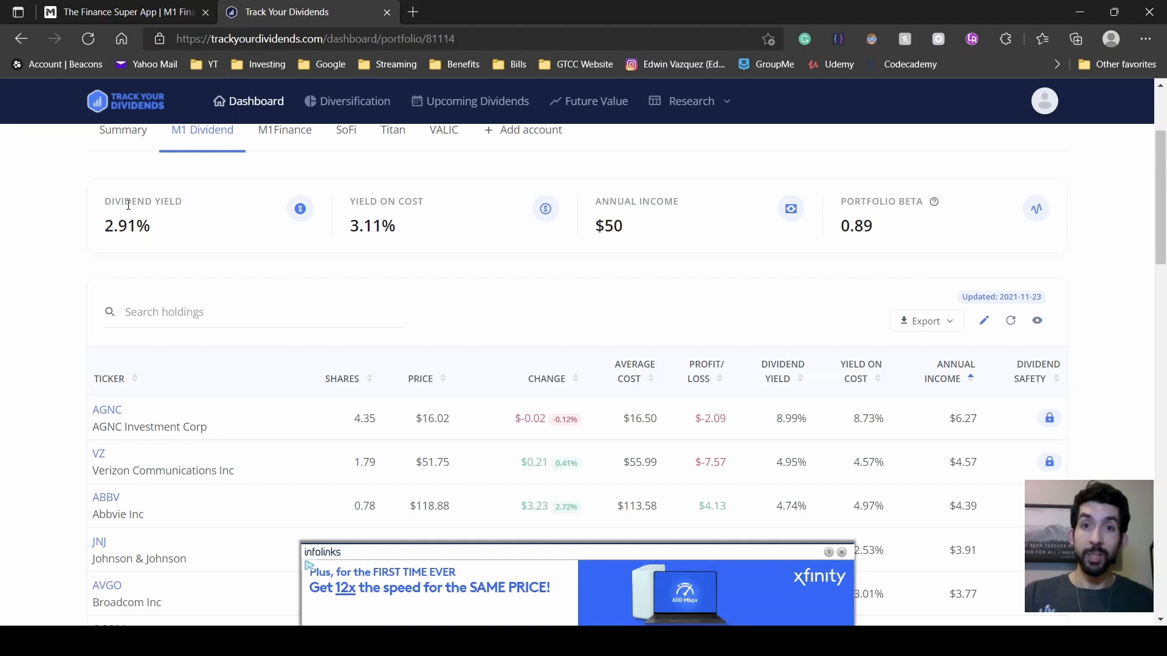
{"action": "mouse_move", "coordinate": [157, 216]}
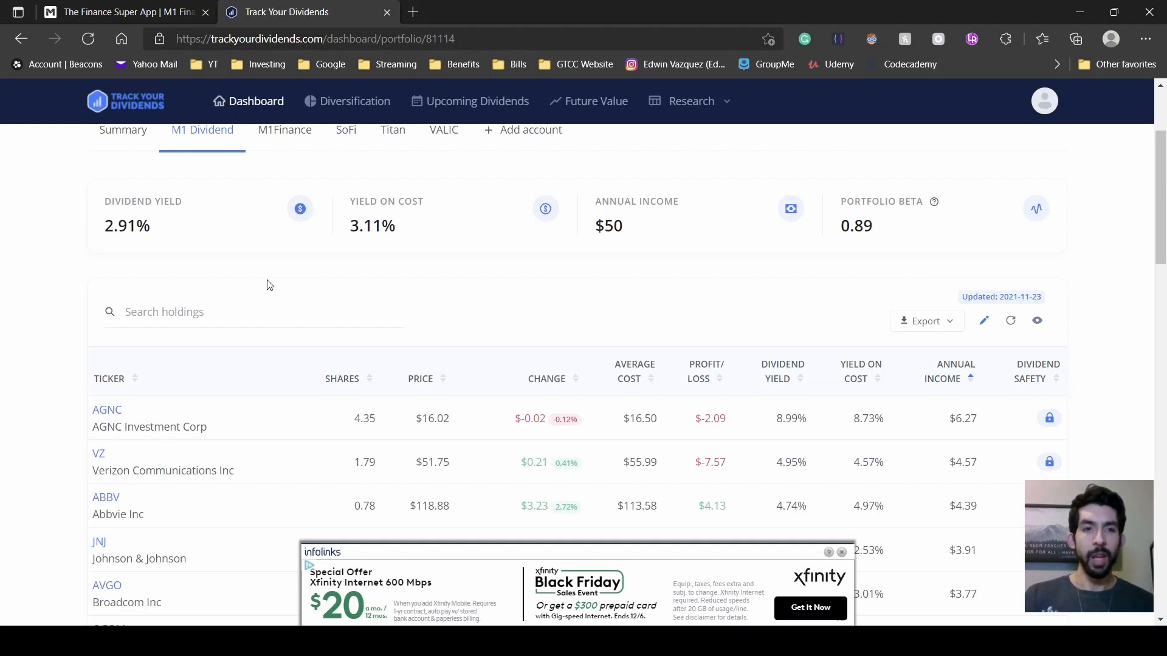
{"action": "scroll", "scroll_direction": "down", "scroll_amount": 3}
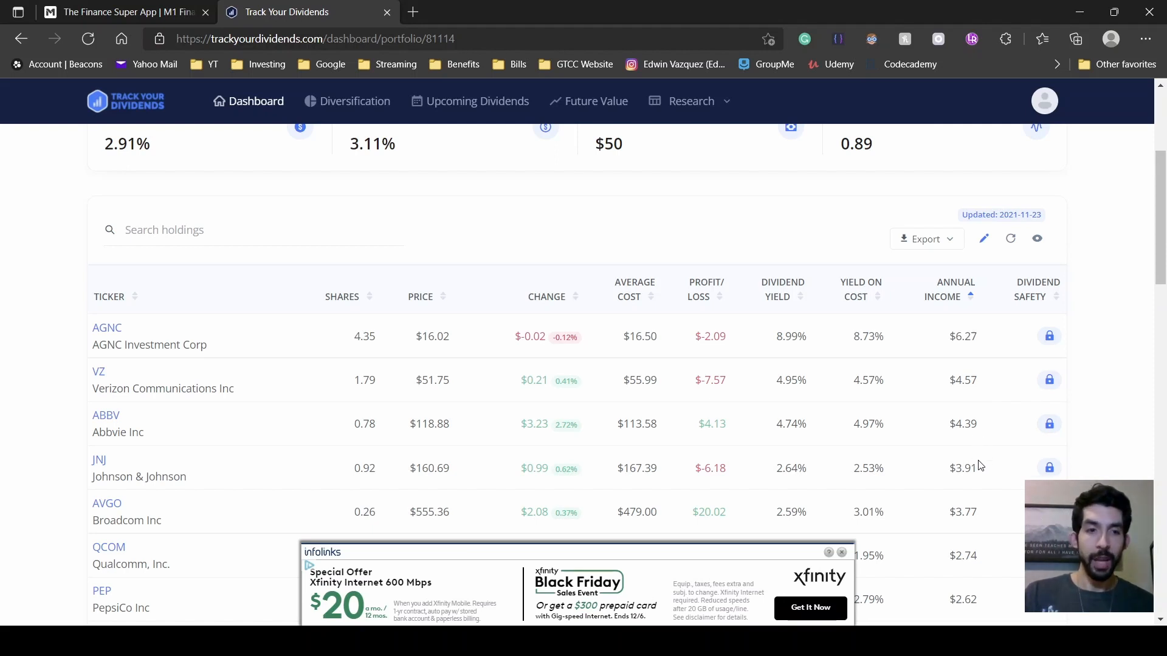
{"action": "mouse_move", "coordinate": [973, 481]}
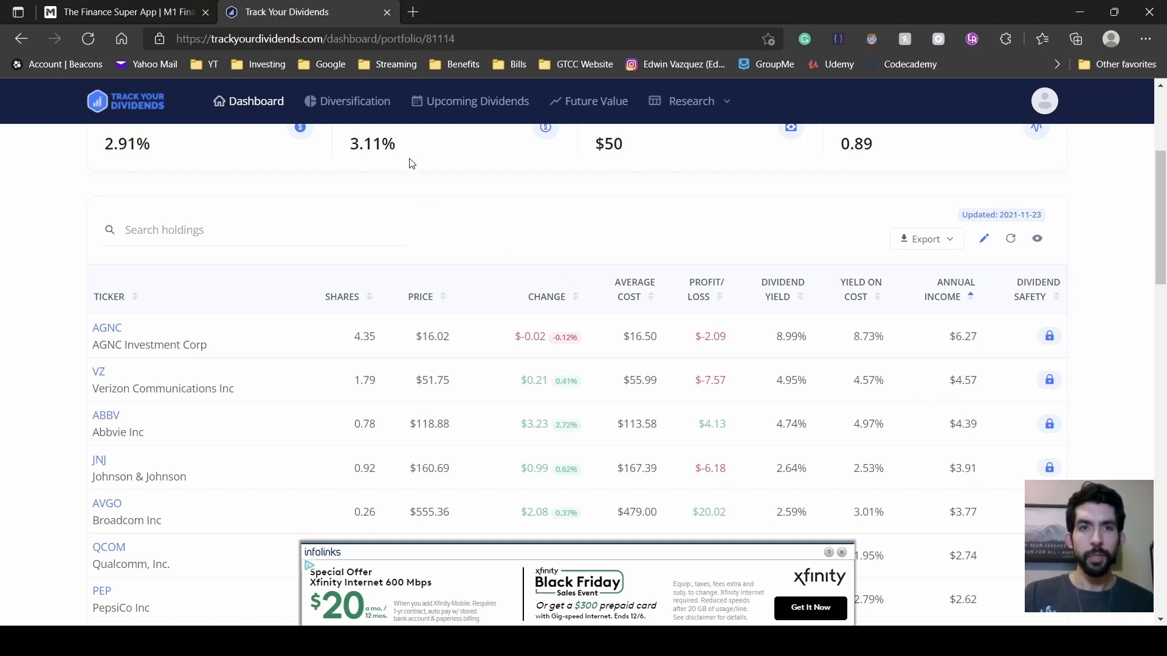
{"action": "mouse_move", "coordinate": [478, 100]}
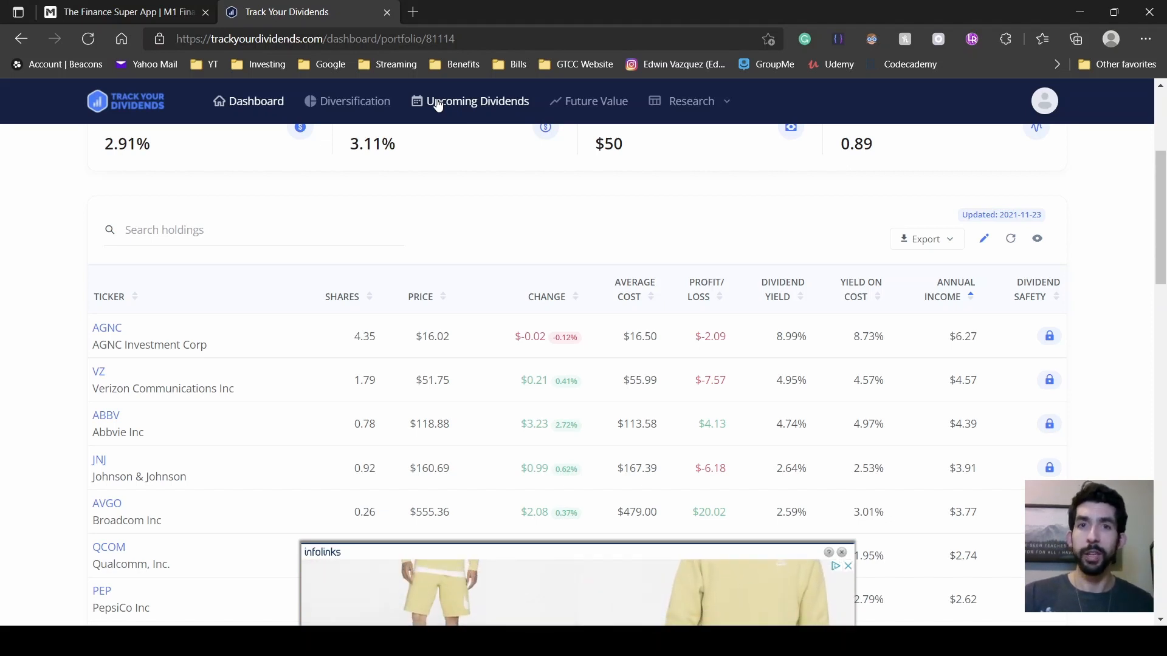
Step: Go to Upcoming Dividends and scroll the Stock Payout Calendar to monthly totals ($2.75–$6.02)
{"action": "left_click", "coordinate": [478, 100]}
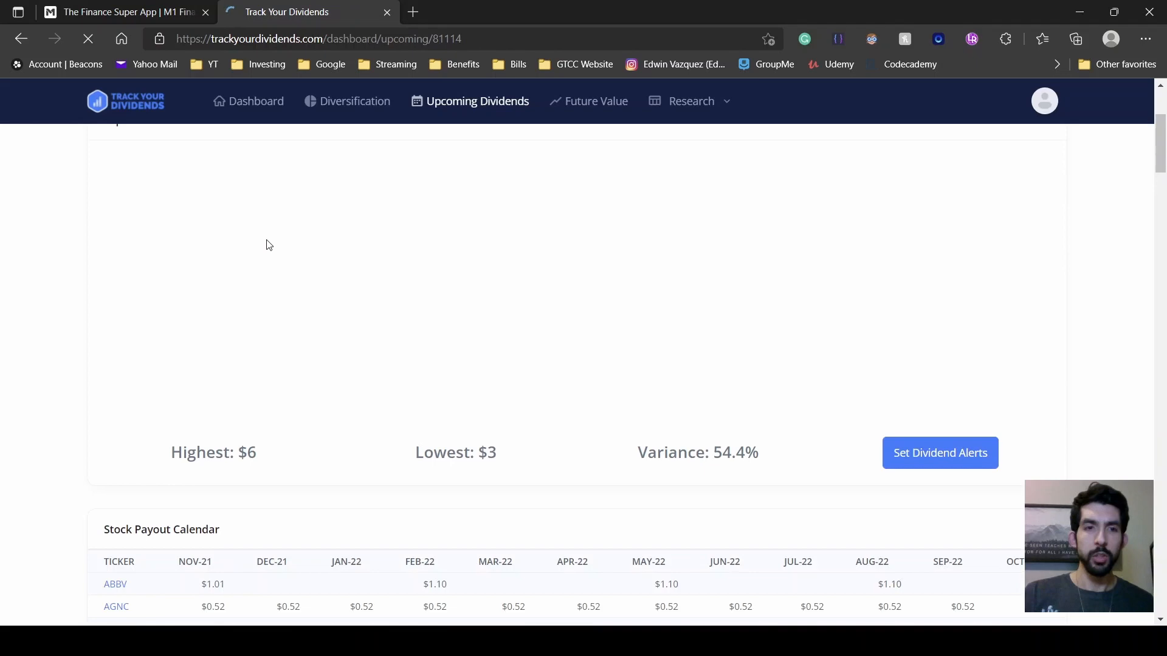
{"action": "scroll", "scroll_direction": "down", "scroll_amount": 3}
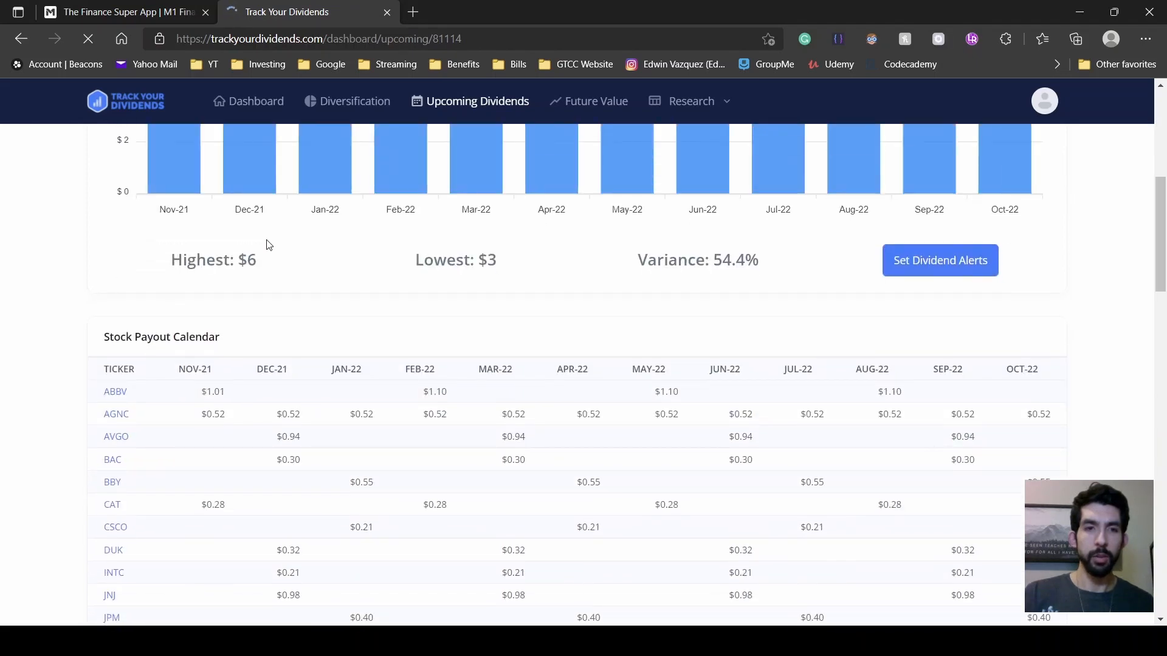
{"action": "scroll", "scroll_direction": "down", "scroll_amount": 3}
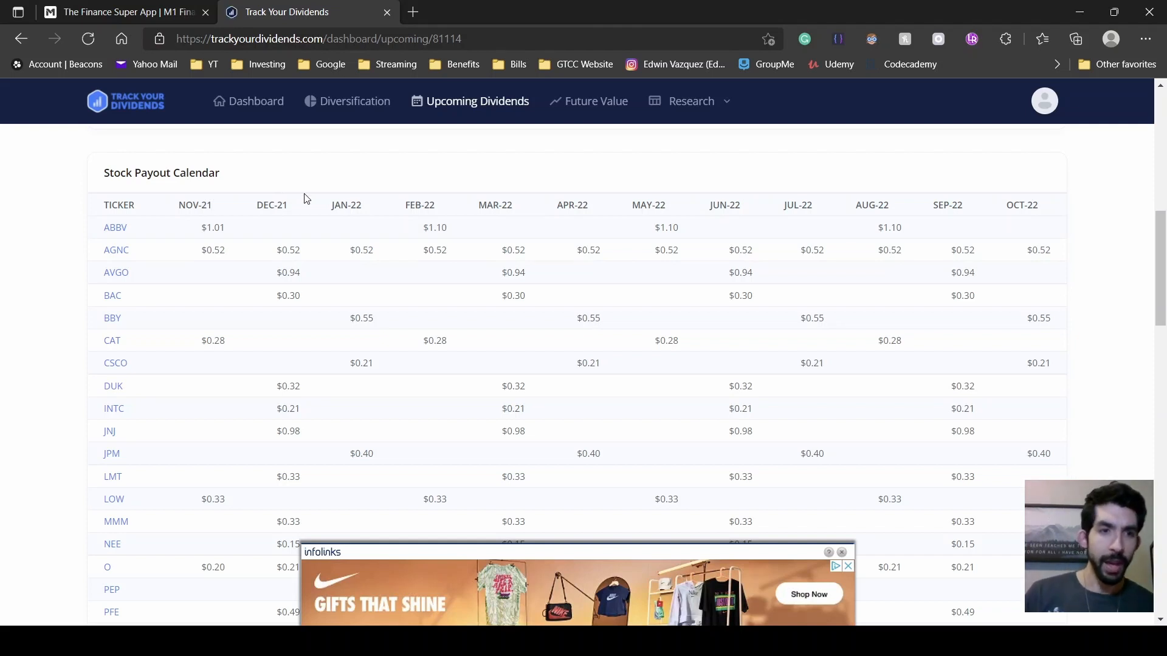
{"action": "mouse_move", "coordinate": [294, 242]}
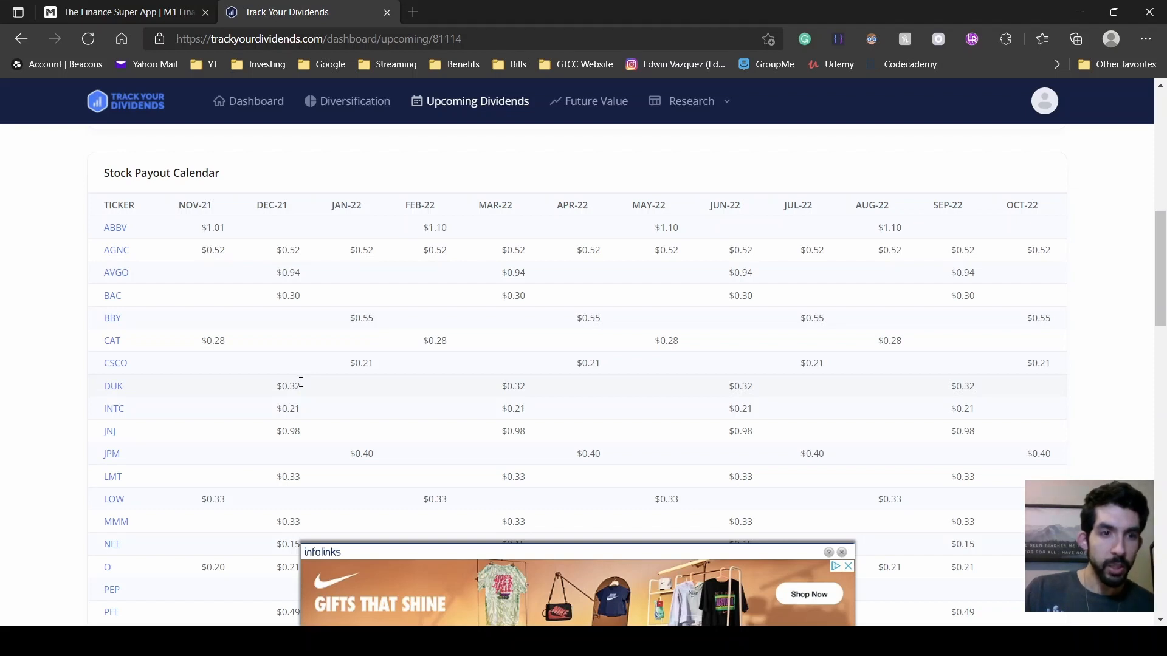
{"action": "scroll", "scroll_direction": "down", "scroll_amount": 3}
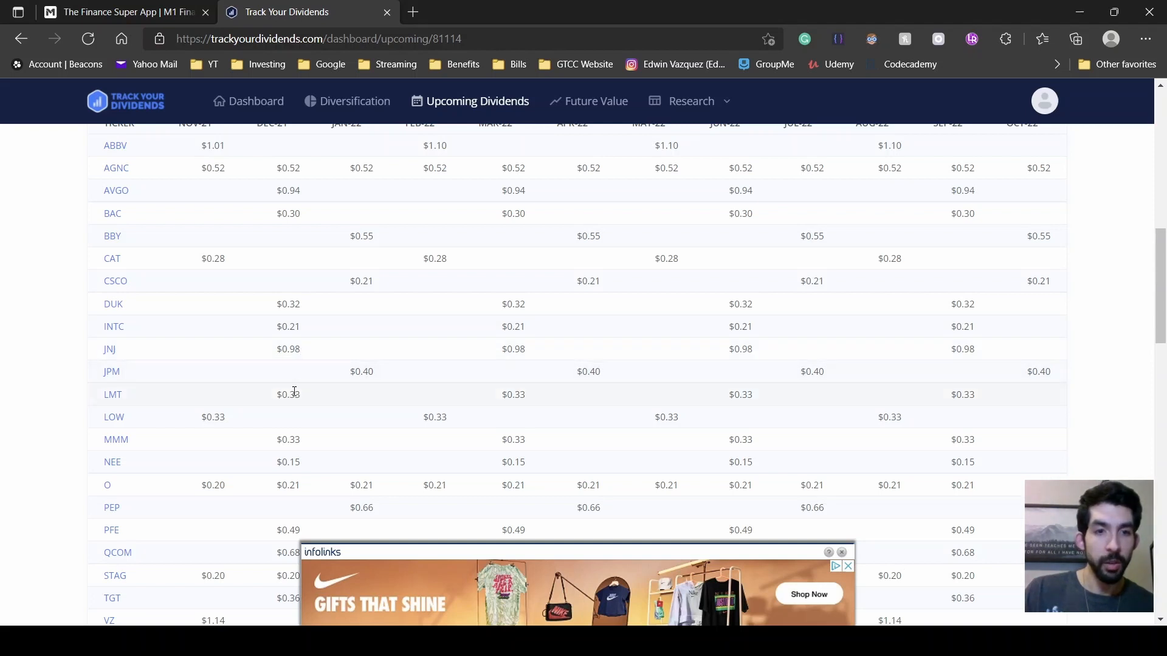
{"action": "scroll", "scroll_direction": "down", "scroll_amount": 3}
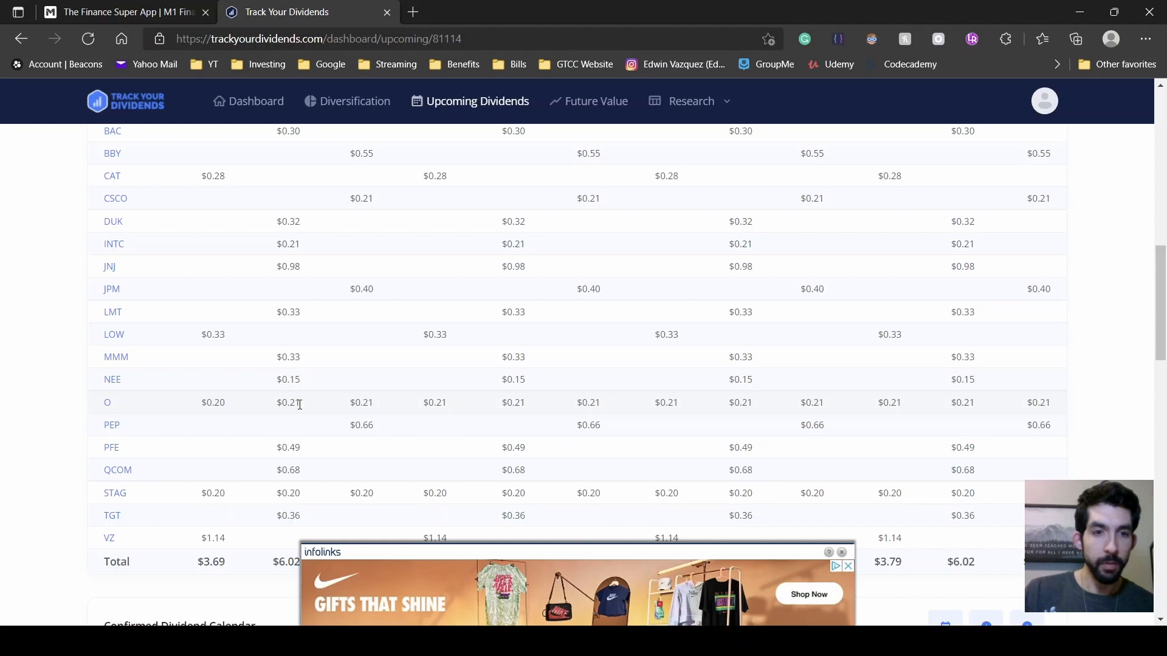
{"action": "scroll", "scroll_direction": "down", "scroll_amount": 3}
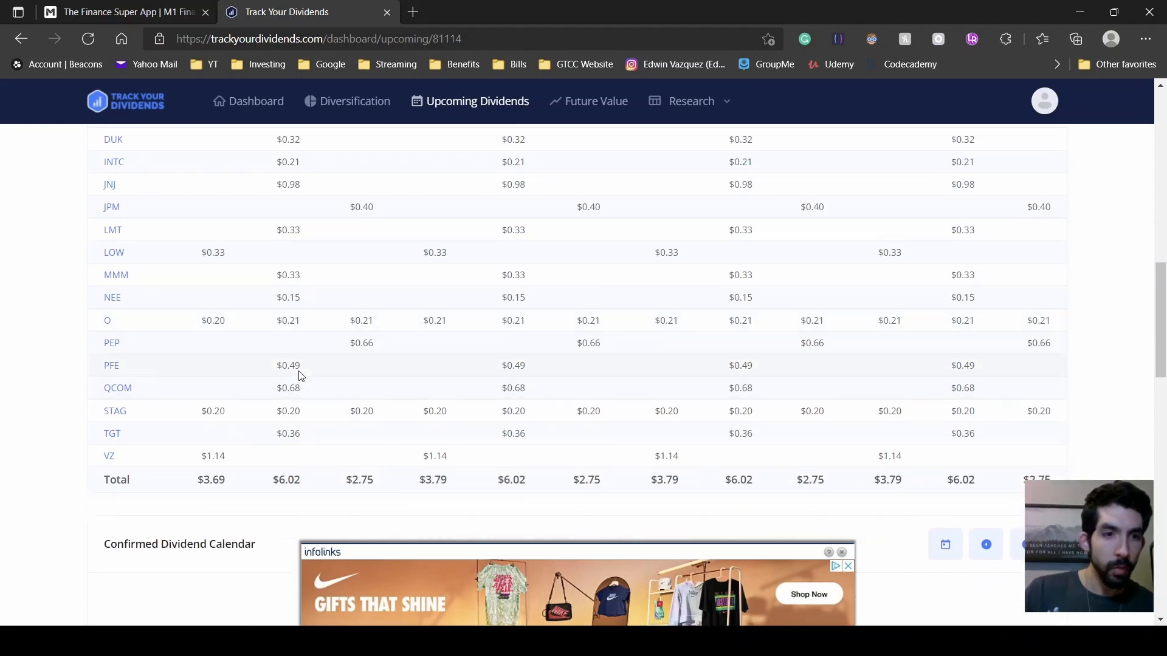
{"action": "mouse_move", "coordinate": [297, 368]}
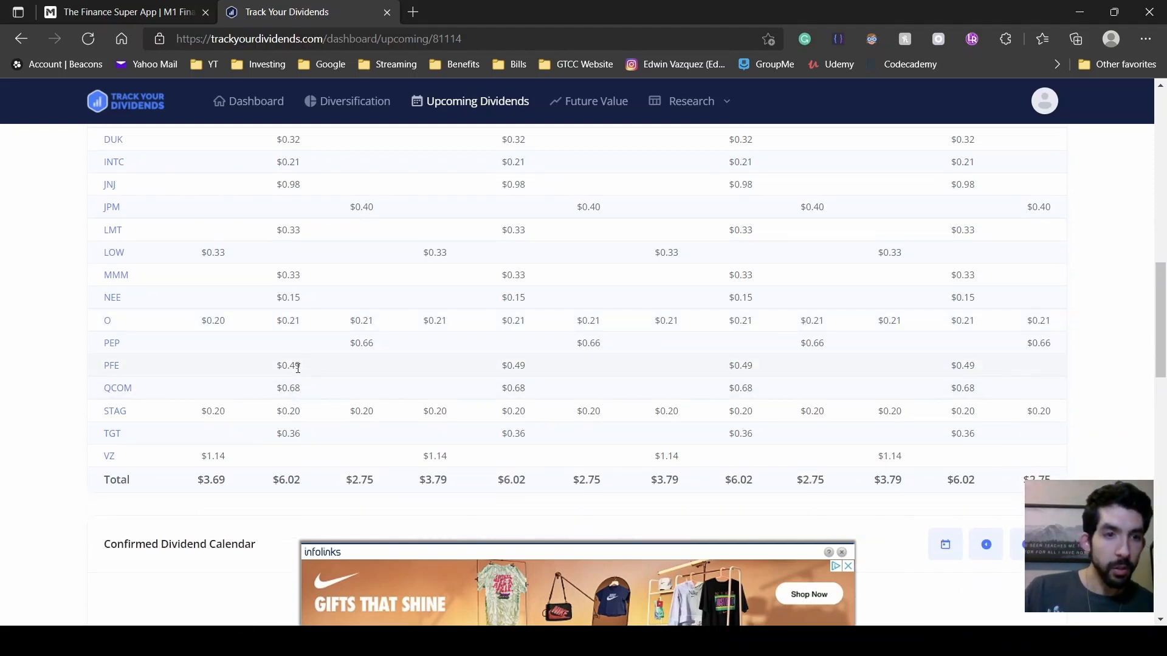